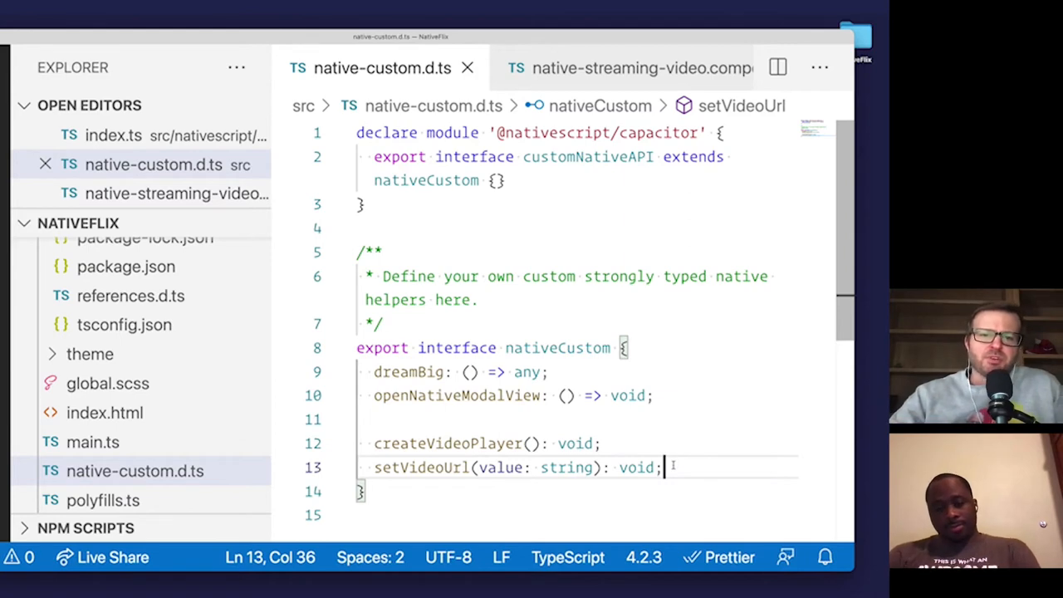
Declare onEvent(name, callback), removeEvent and _eventBus$: Subject<string> on nativeCustom, then switch to event-bus.ts
{"action": "key", "text": "Enter"}
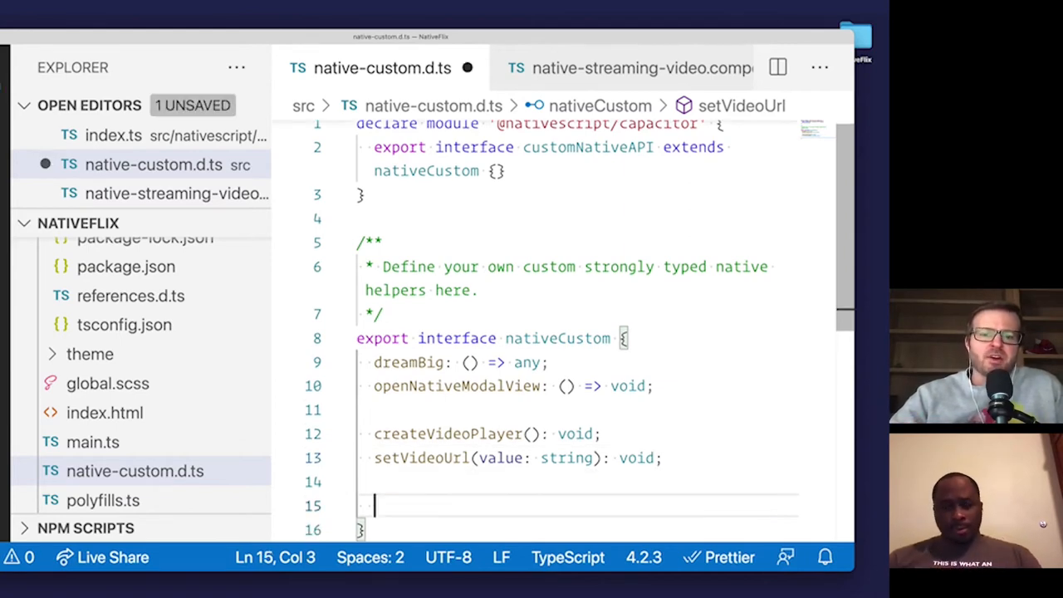
{"action": "type", "text": "onEvent(name: string, callback: () => void): void;"}
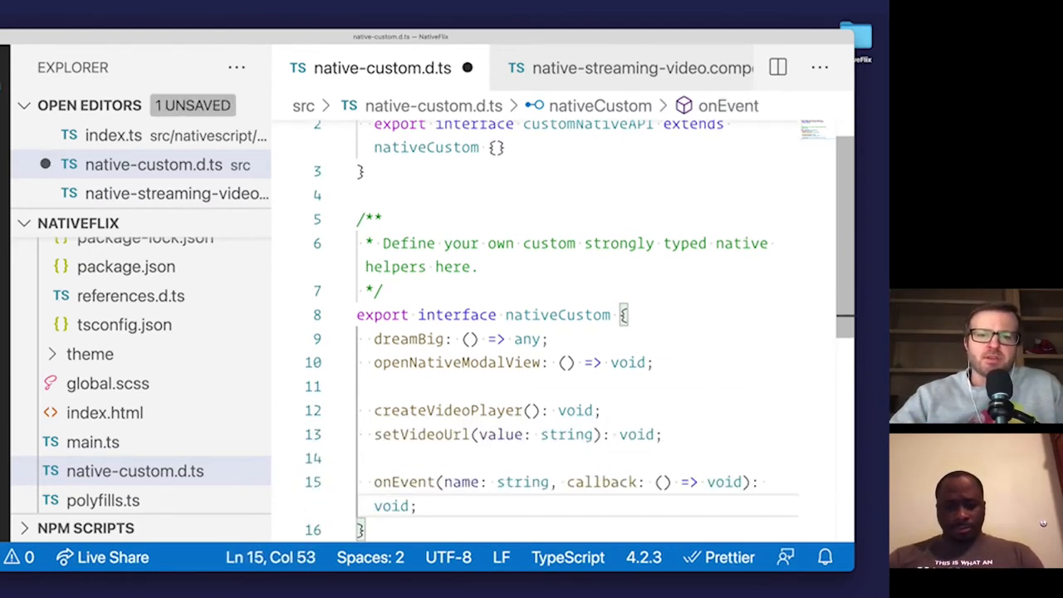
{"action": "type", "text": "removeEvent(name:string): void;"}
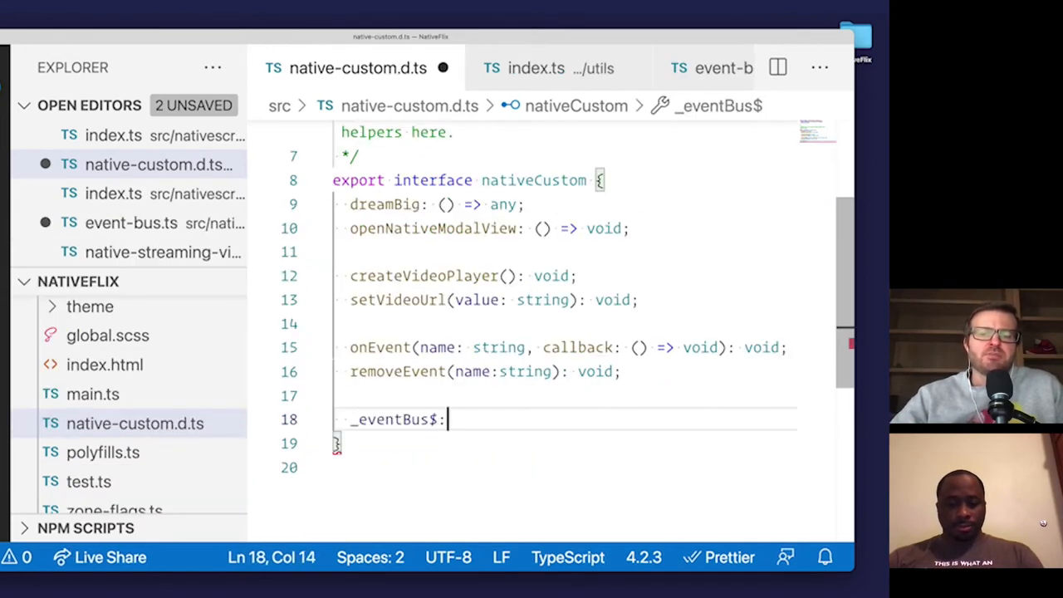
{"action": "type", "text": "Subject"}
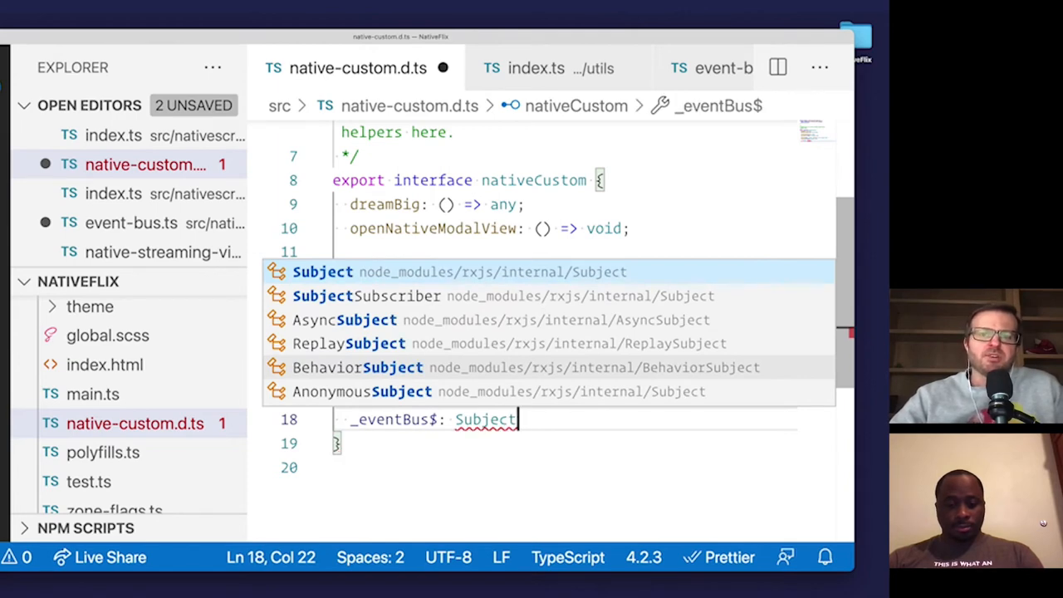
{"action": "type", "text": "<string"}
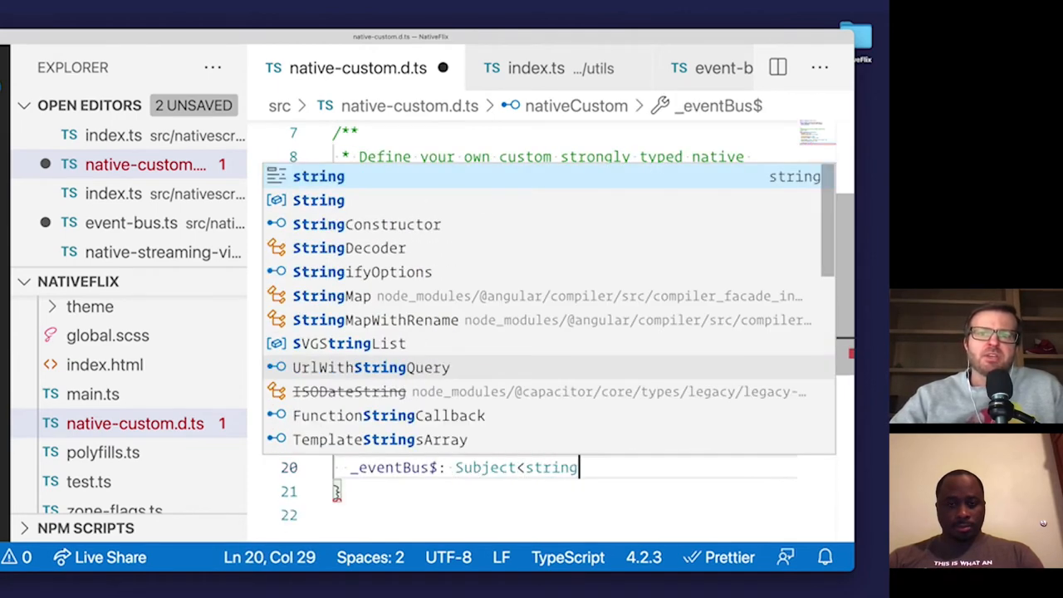
{"action": "left_click", "coordinate": [713, 66]}
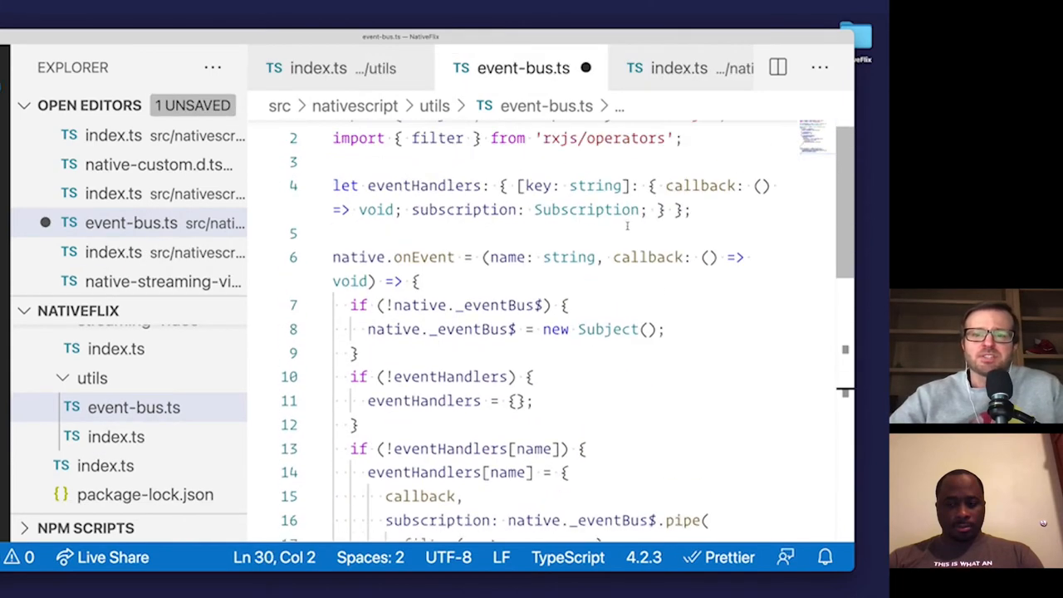
{"action": "scroll", "scroll_direction": "up", "scroll_amount": 3}
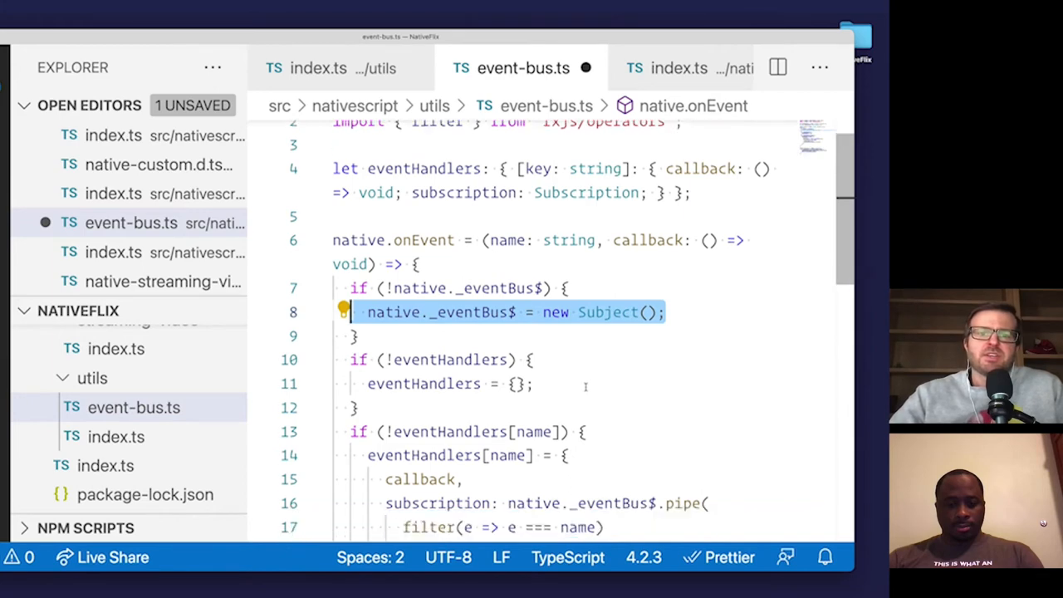
{"action": "scroll", "scroll_direction": "down", "scroll_amount": 3}
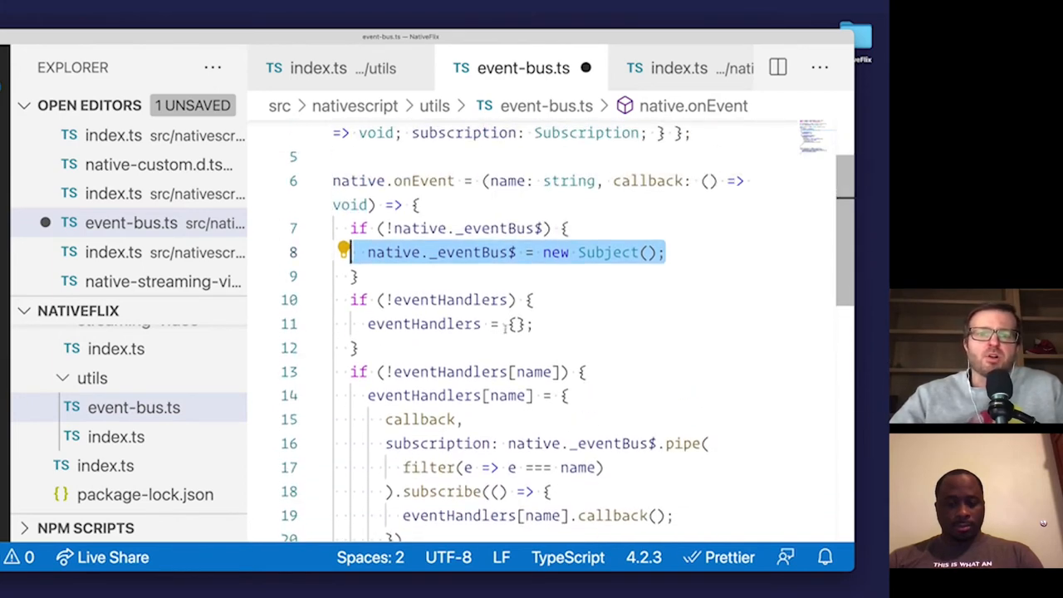
{"action": "scroll", "scroll_direction": "down", "scroll_amount": 3}
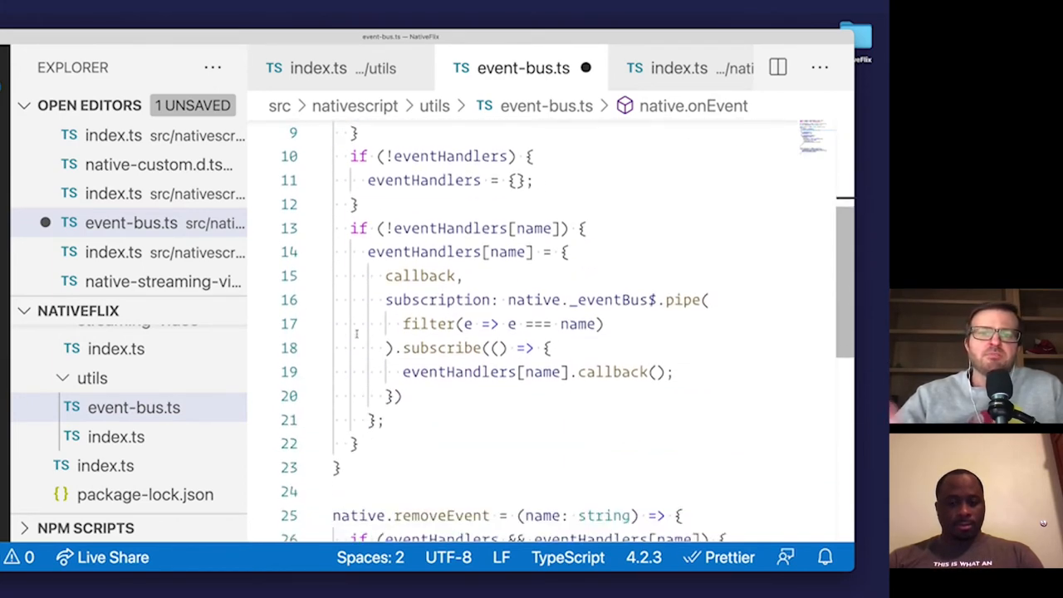
{"action": "double_click", "coordinate": [419, 276]}
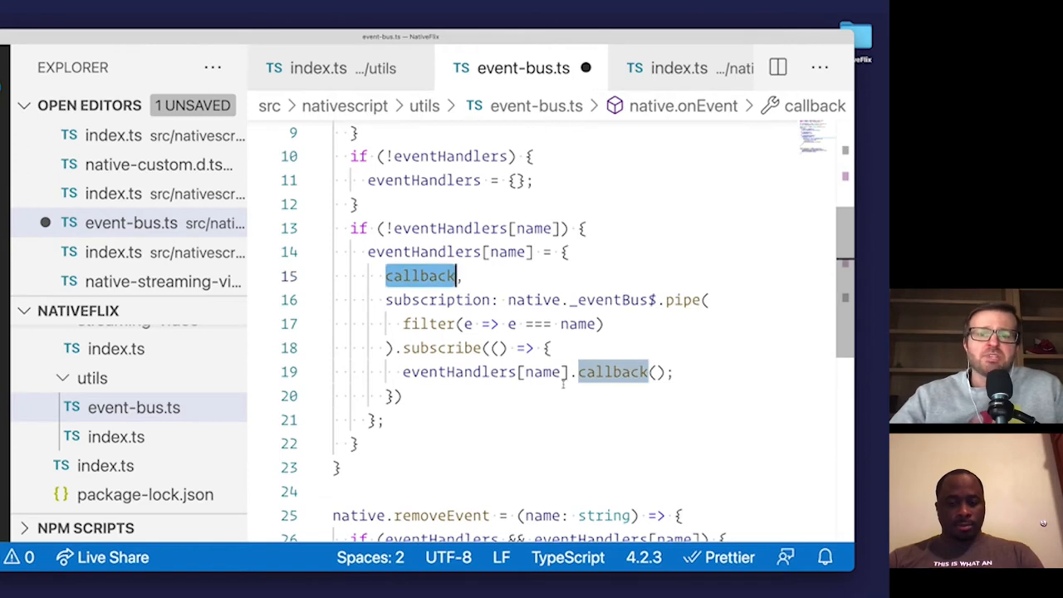
{"action": "scroll", "scroll_direction": "down", "scroll_amount": 3}
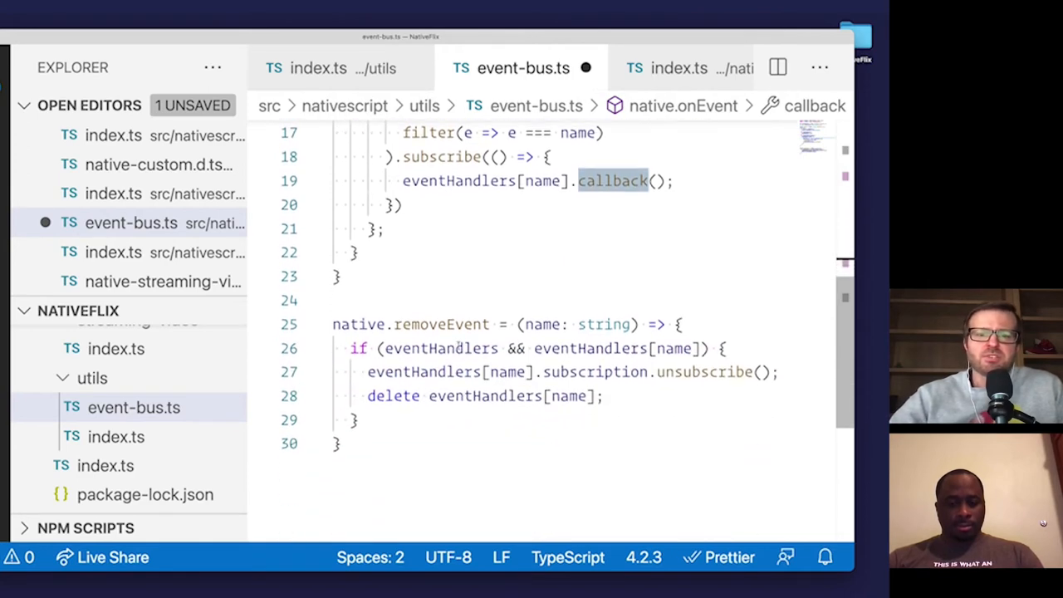
{"action": "left_click", "coordinate": [574, 395]}
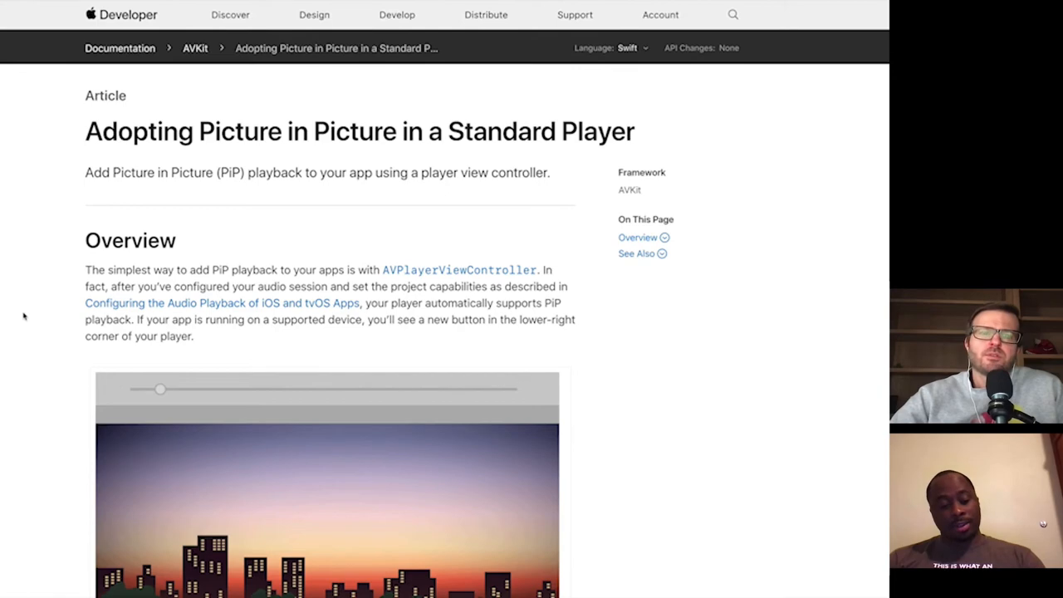
Scroll the PiP article down to the Restore Your Video Playback Interface section
{"action": "scroll", "scroll_direction": "down", "scroll_amount": 3}
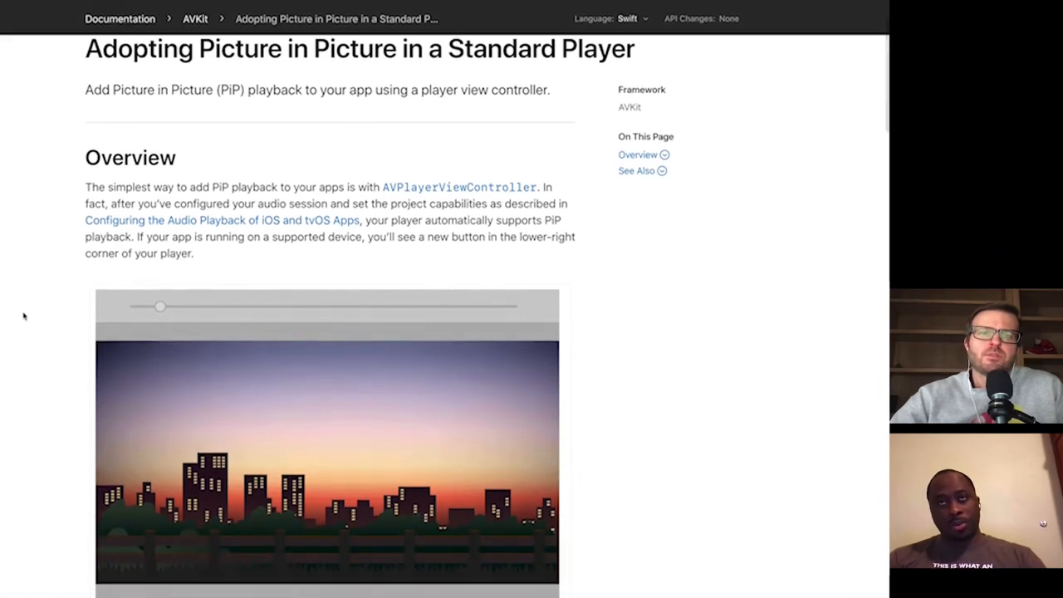
{"action": "scroll", "scroll_direction": "down", "scroll_amount": 3}
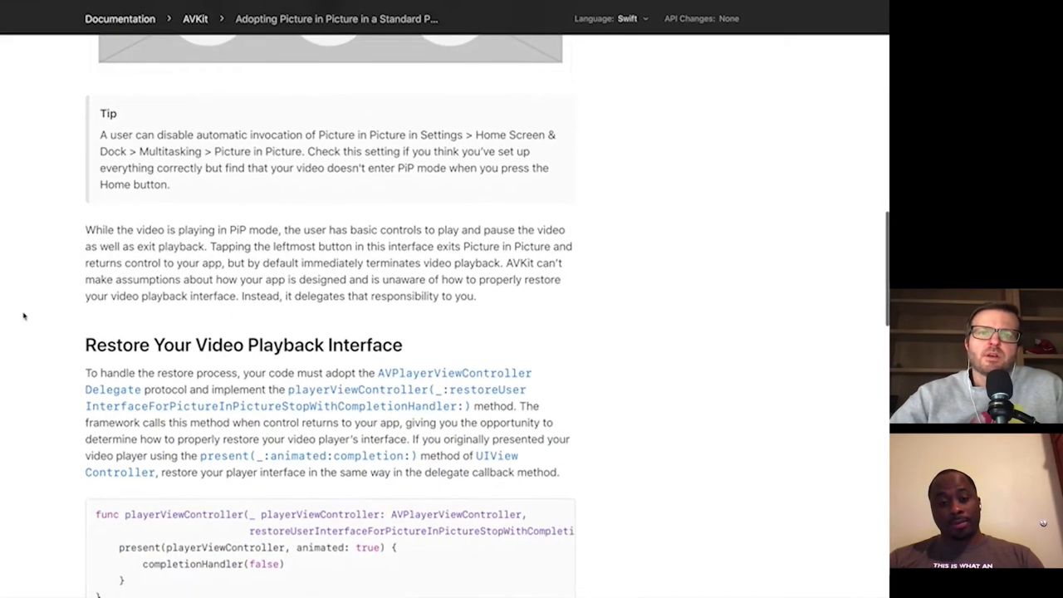
{"action": "scroll", "scroll_direction": "down", "scroll_amount": 3}
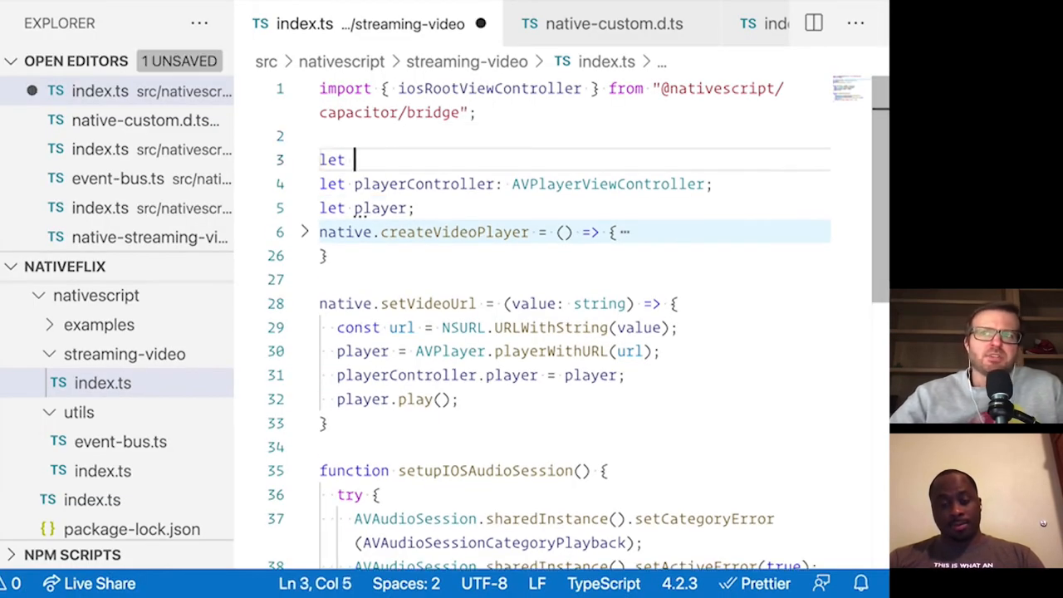
Write delegate variables and an AVPlayerViewDelegate class with static ObjCProtocols = [AVPlayerViewControllerDelegate]
{"action": "type", "text": "AVPlayerDelegateClassImpl;"}
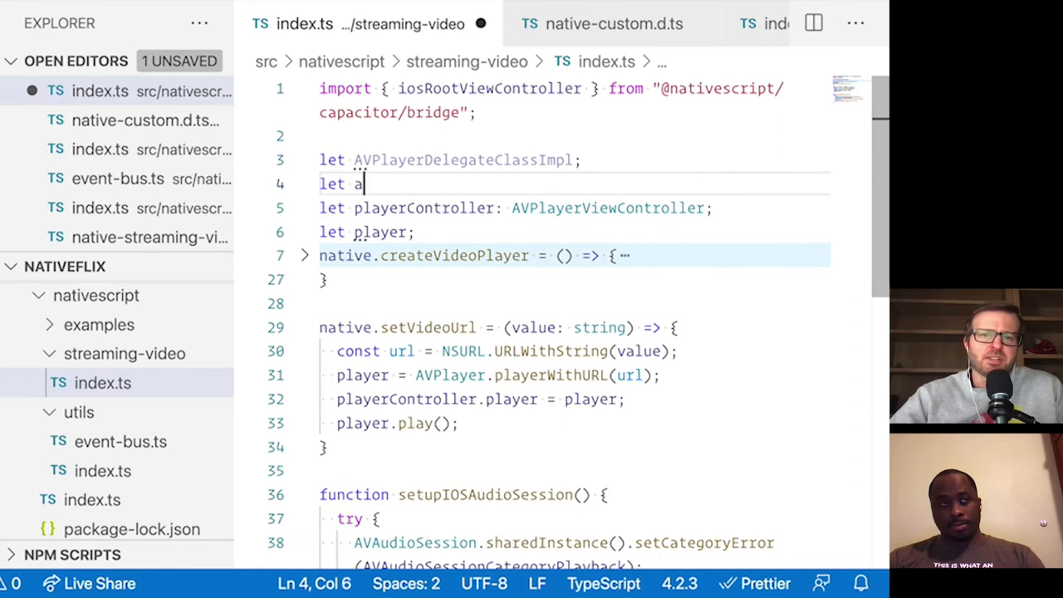
{"action": "type", "text": "vPlayerDelegateInstance;"}
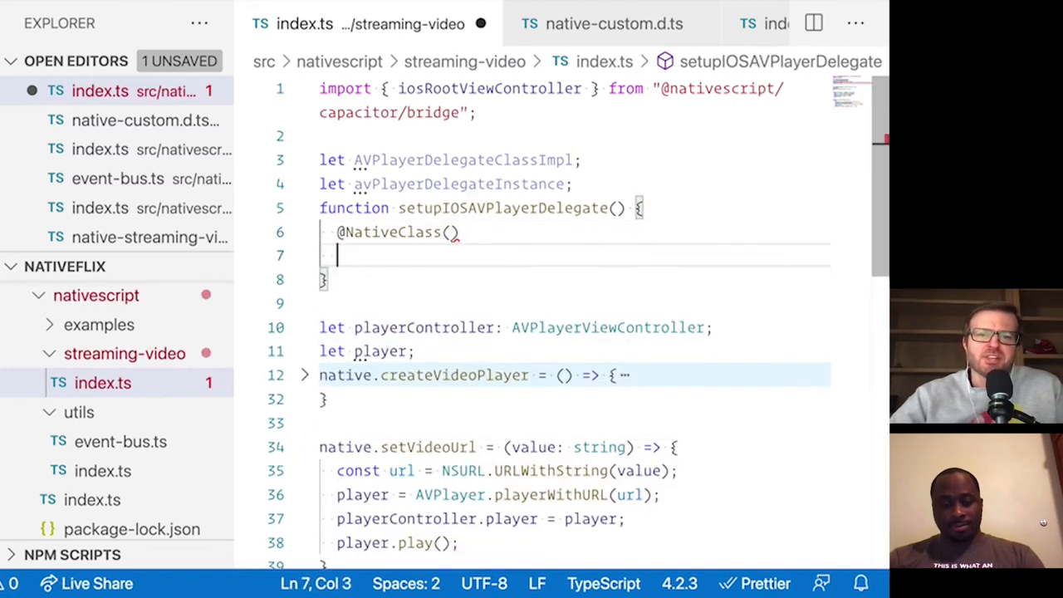
{"action": "type", "text": "class AVPlayerViewDelegate extends NSObject"}
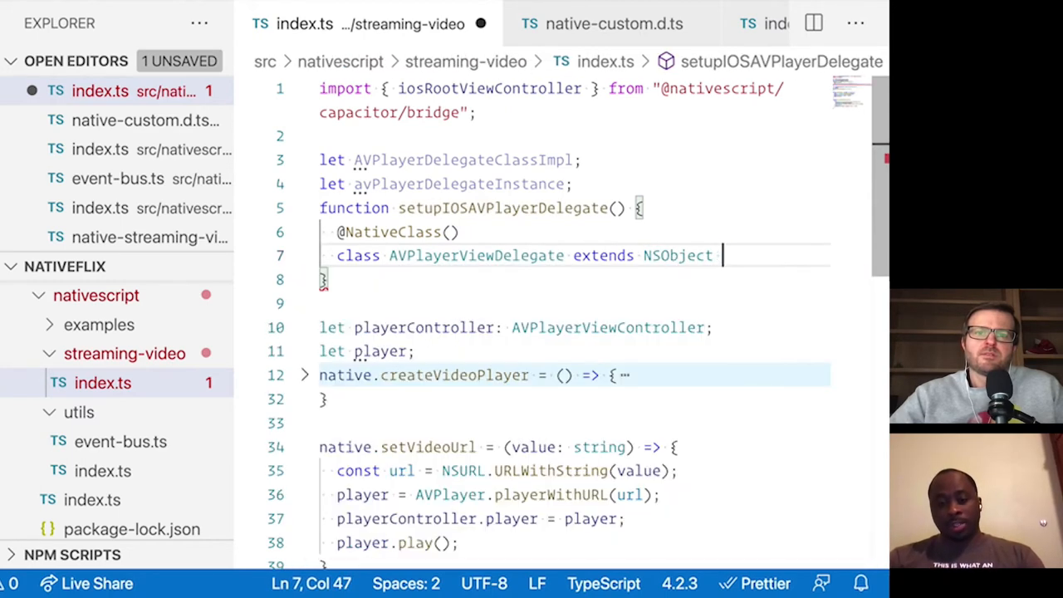
{"action": "type", "text": "static ObjCProtocols = []"}
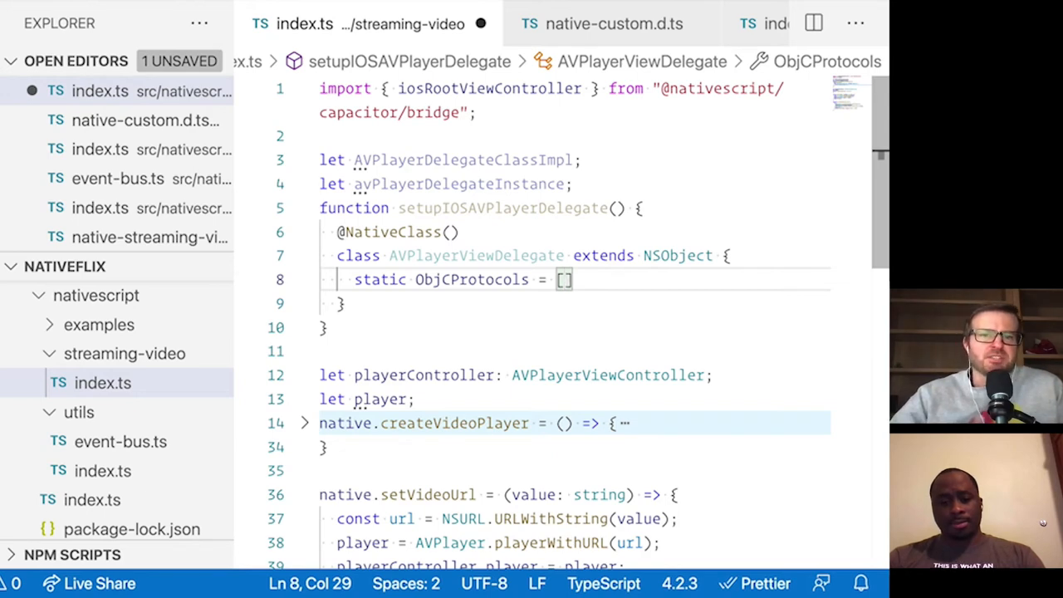
{"action": "type", "text": "AVPlayerViewControllerDelegate"}
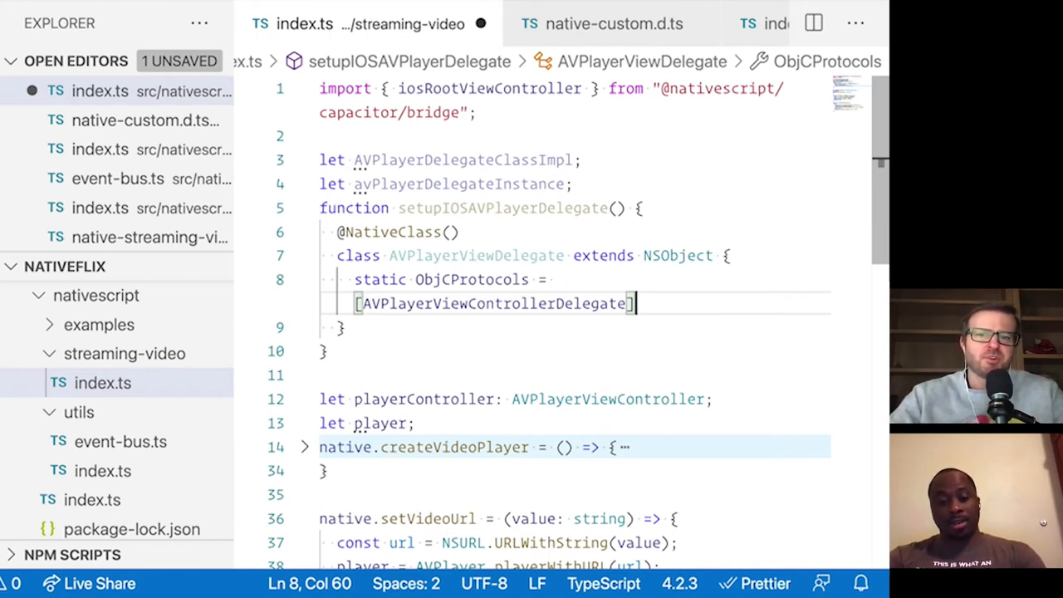
Make the delegate class implement AVPlayerViewControllerDelegate
{"action": "type", "text": "imple"}
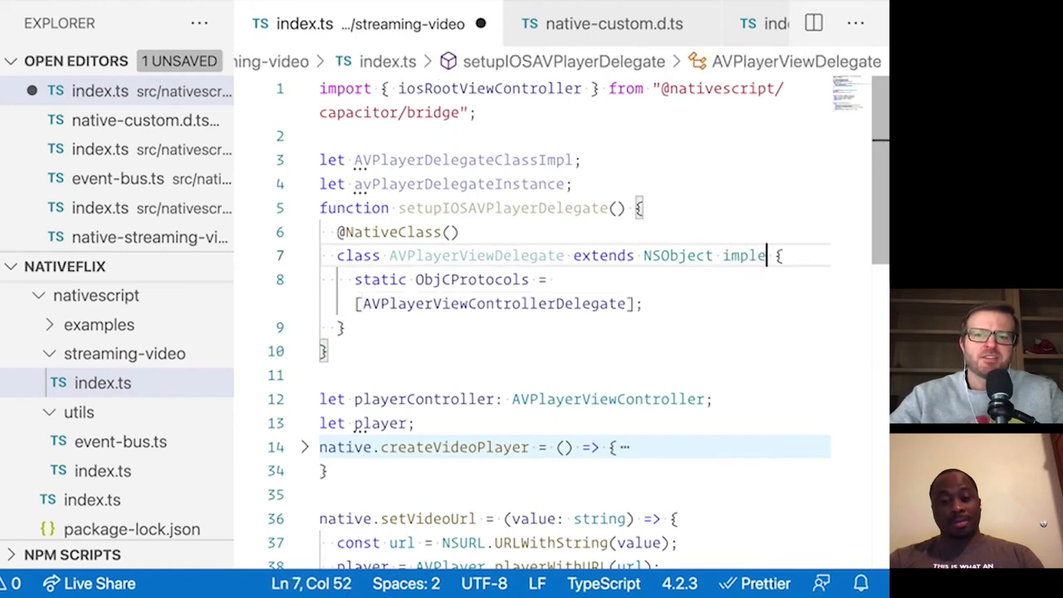
{"action": "type", "text": "ments"}
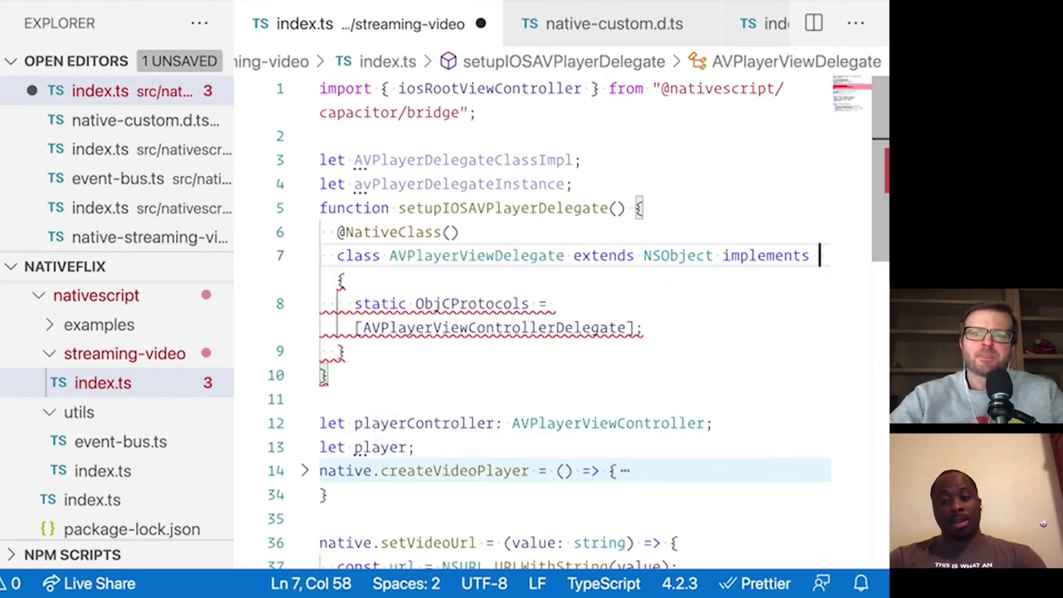
{"action": "type", "text": "AVPlaye"}
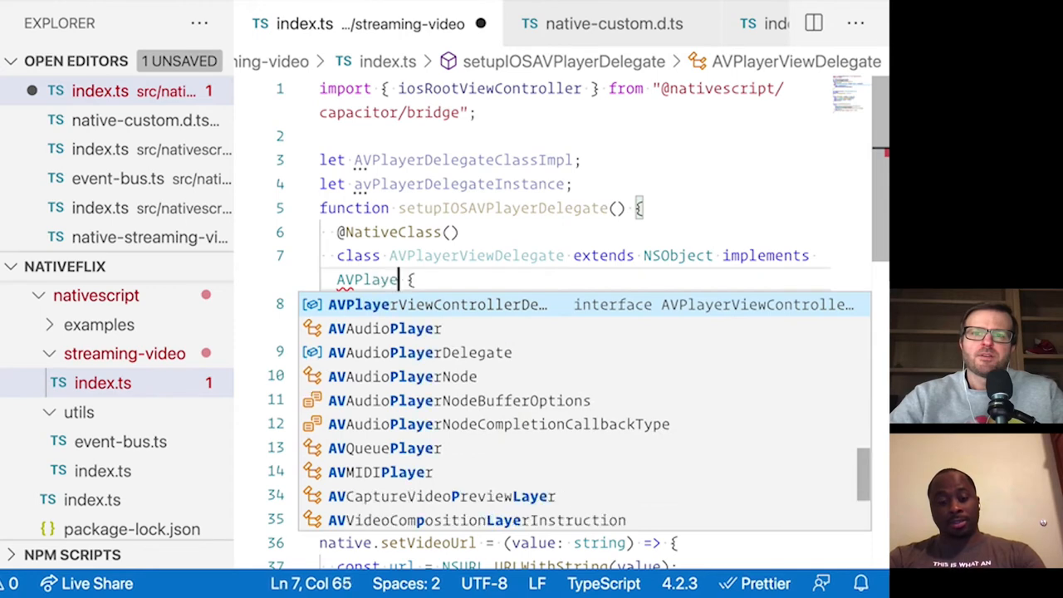
{"action": "type", "text": "ViewControllerDelegate"}
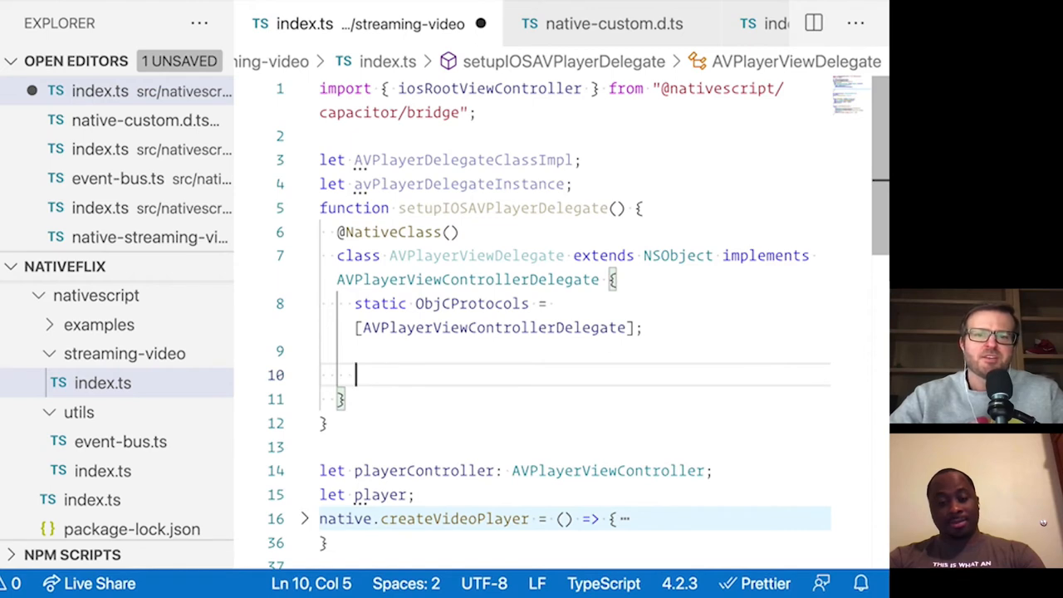
Add playerViewController PiP start/stop methods emitting 'pipStarted' and 'pipEnded' on native._eventBus$
{"action": "type", "text": "playerviewcontrollerDidStartPictureInPicture() {"}
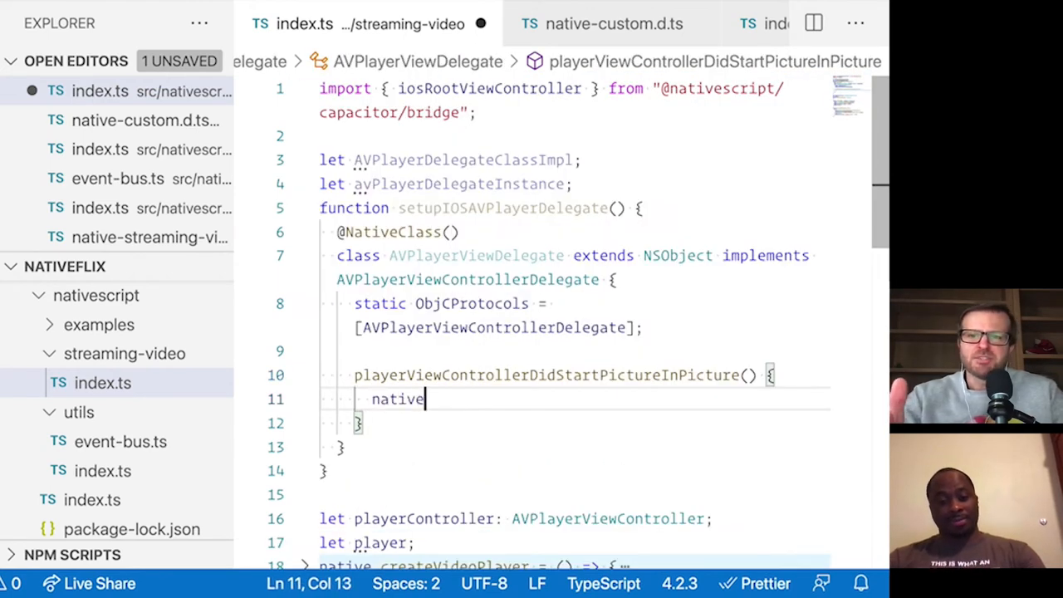
{"action": "type", "text": "._eventBus$"}
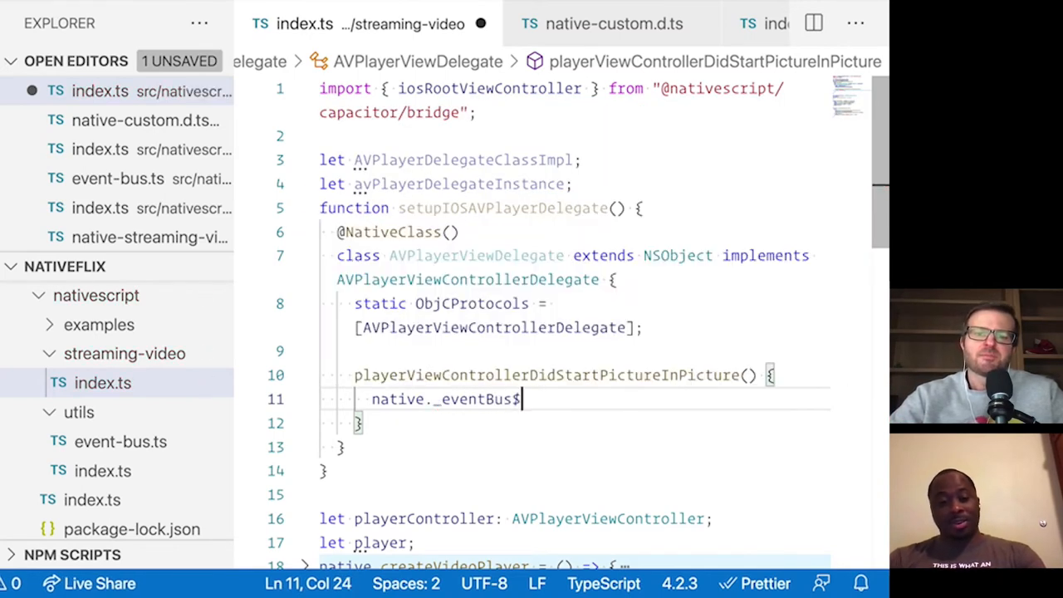
{"action": "type", "text": ".next('pipStarted');"}
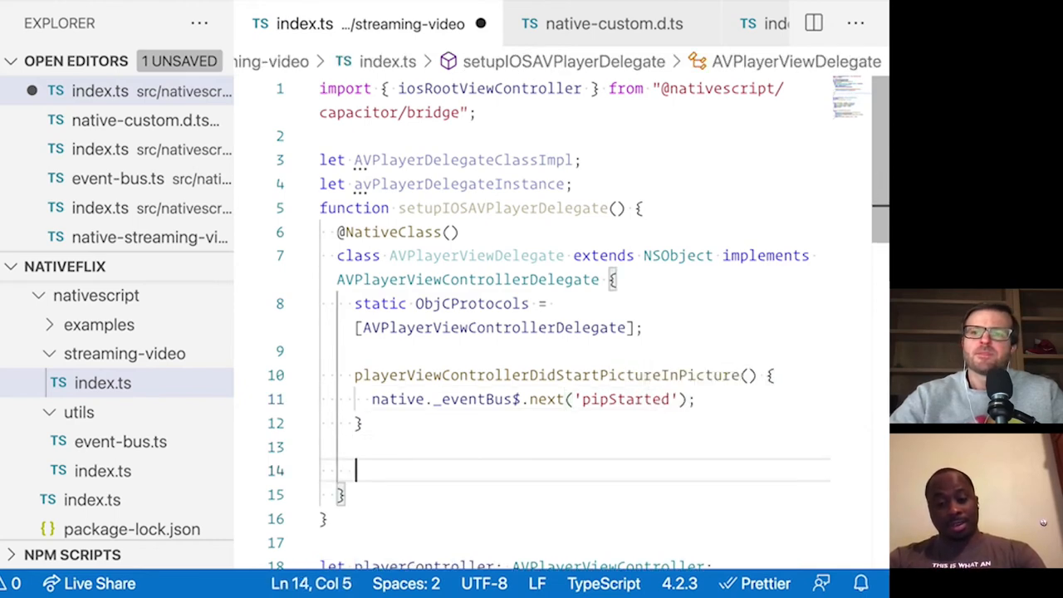
{"action": "type", "text": "playerViewControllerDidStopPictureInPicture() {"}
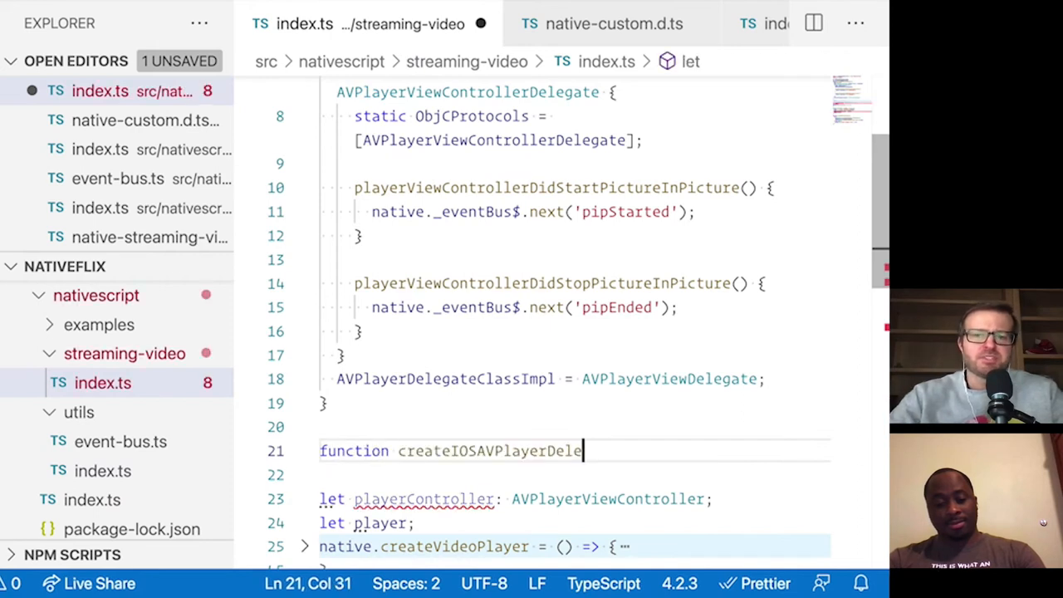
Write createIOSAVPlayerDelegate() that sets up, instantiates and returns the AVPlayer delegate
{"action": "type", "text": "gate"}
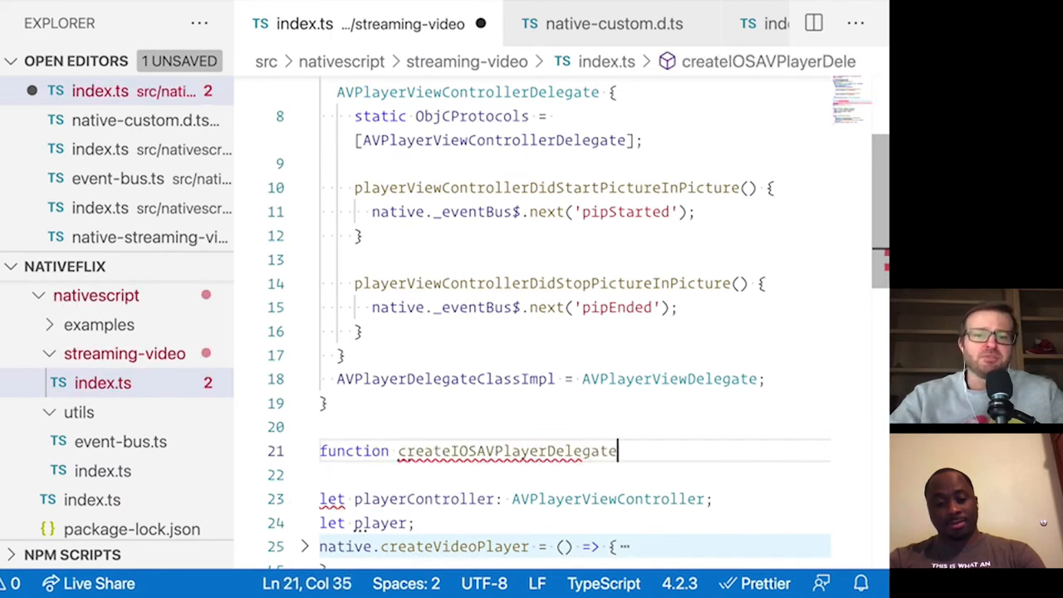
{"action": "type", "text": "setupIOS"}
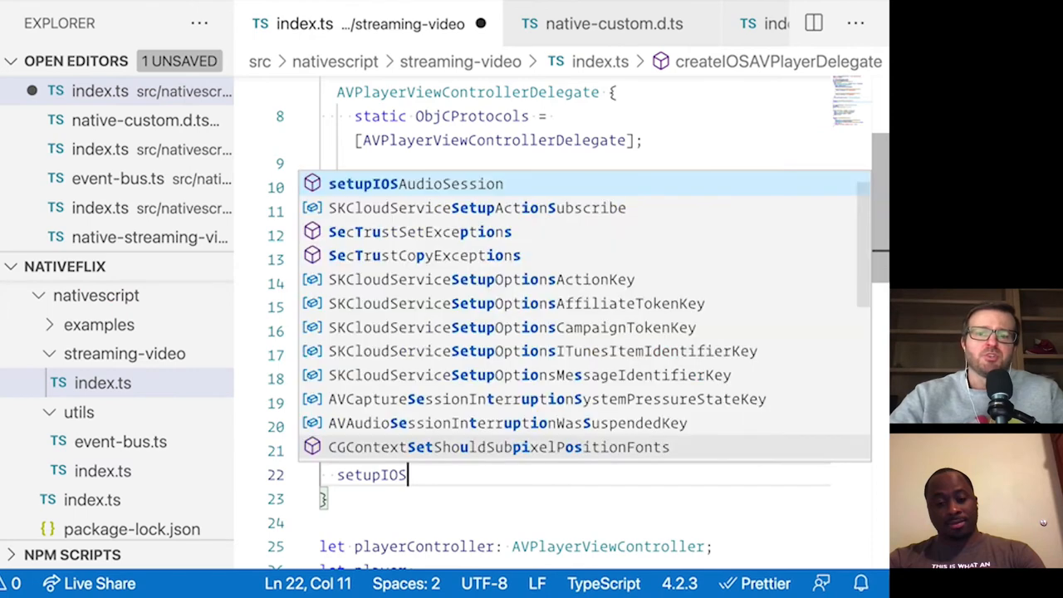
{"action": "type", "text": "avplayerDelegateInstance = AVPlayerDelegateClassImpl.new("}
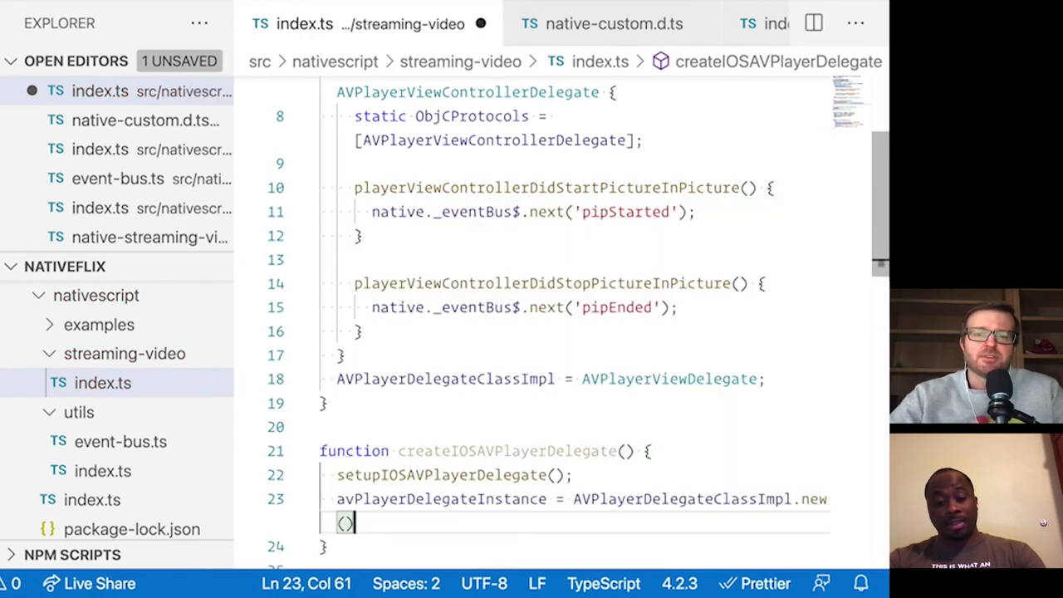
{"action": "type", "text": "return avPlayerDelegateInstance;"}
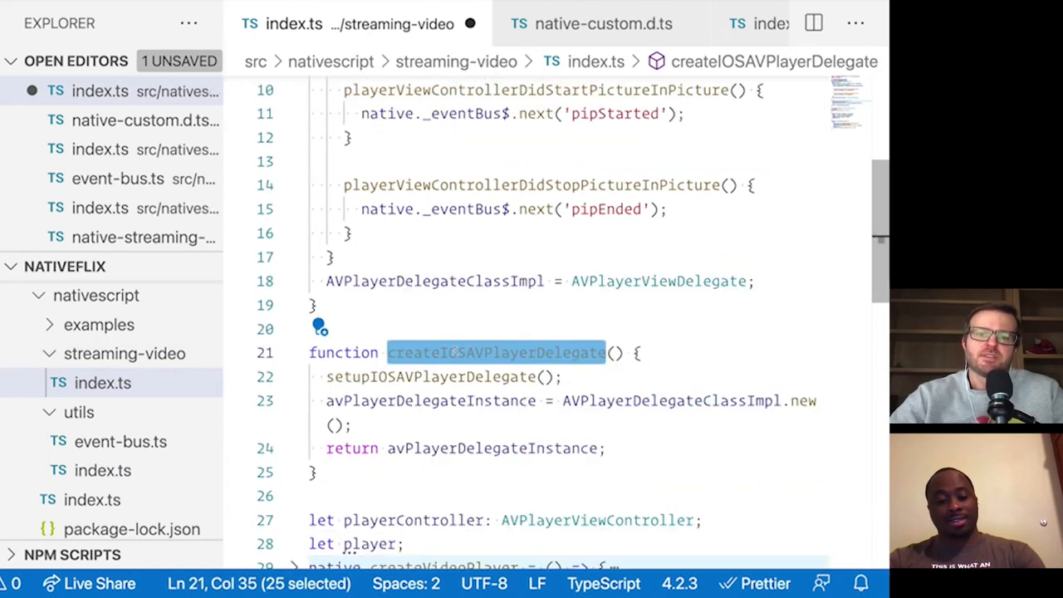
In createVideoPlayer assign playerController.delegate = createIOSAVPlayerDelegate()
{"action": "scroll", "scroll_direction": "down", "scroll_amount": 3}
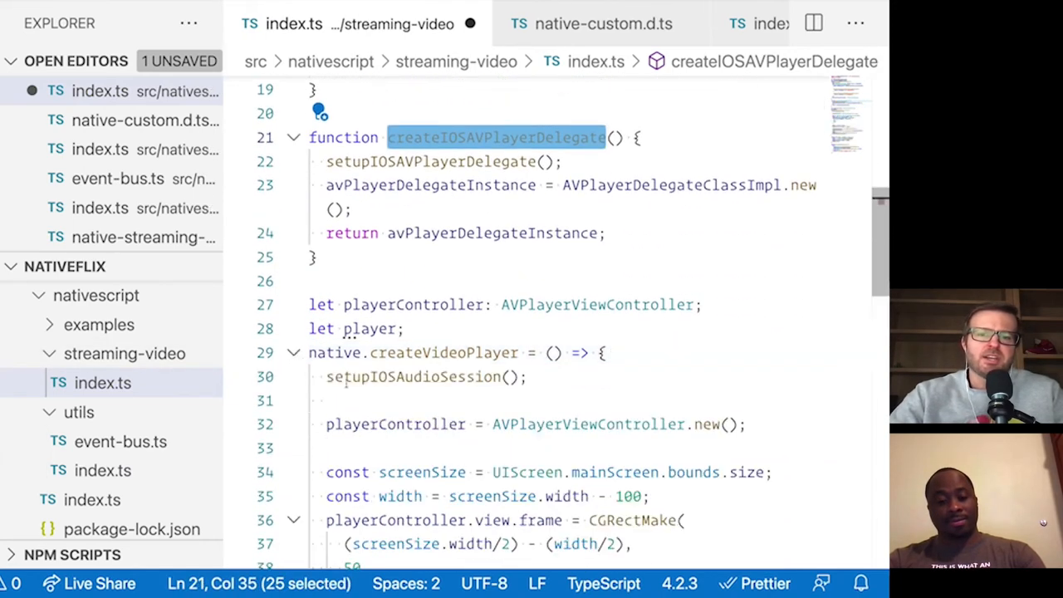
{"action": "scroll", "scroll_direction": "down", "scroll_amount": 3}
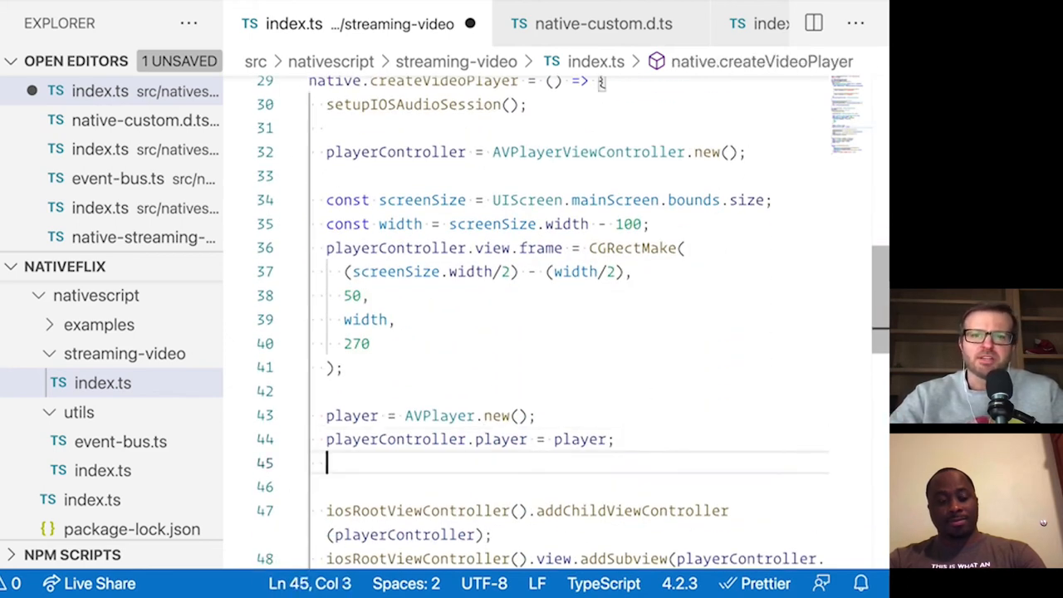
{"action": "type", "text": "playerController.delegate = createIOSAVPlayerDelegate();"}
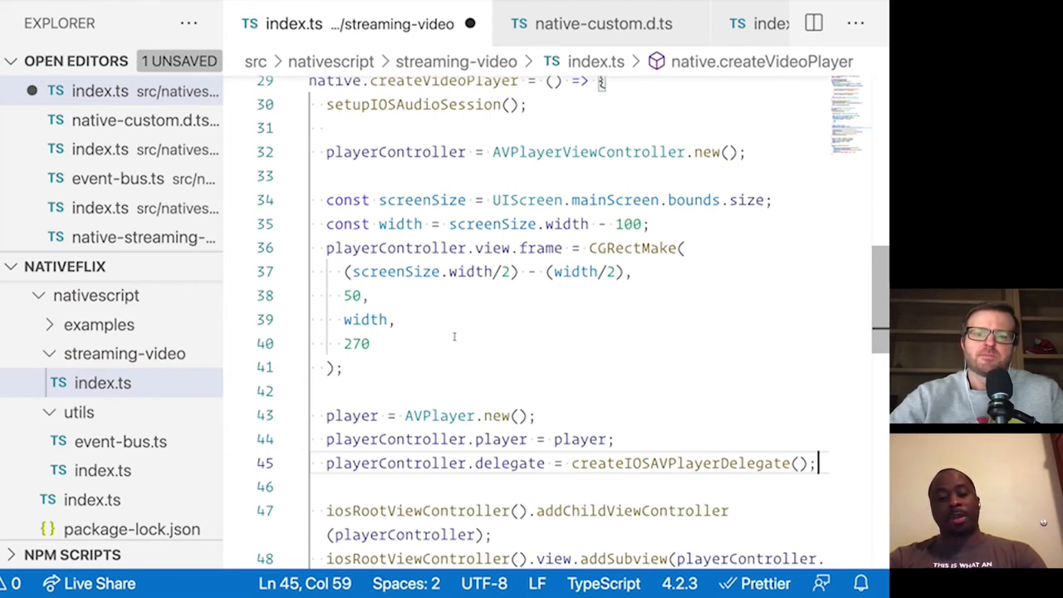
{"action": "mouse_move", "coordinate": [460, 330]}
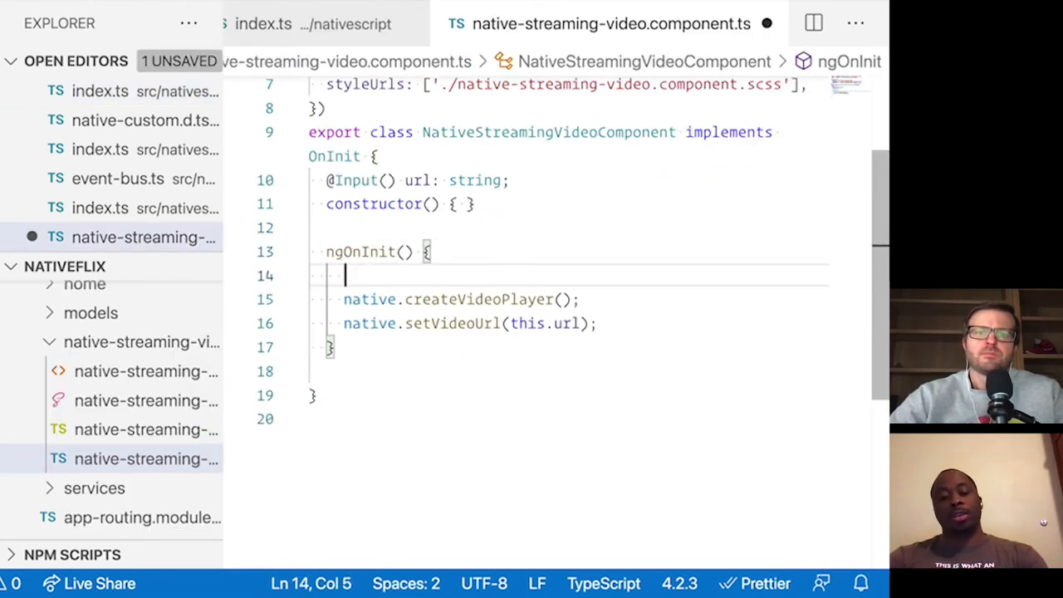
Register native.onEvent handlers for 'pipStarted' and 'pipEnded' in the component's ngOnInit
{"action": "type", "text": "native.onEvent('pipStarted', () => {"}
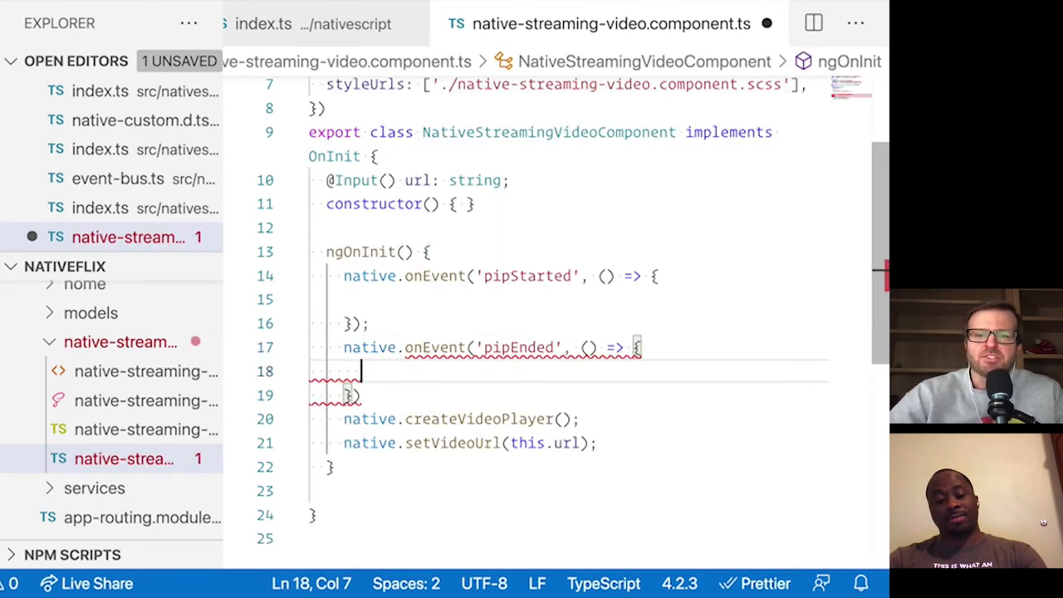
{"action": "left_click", "coordinate": [362, 372]}
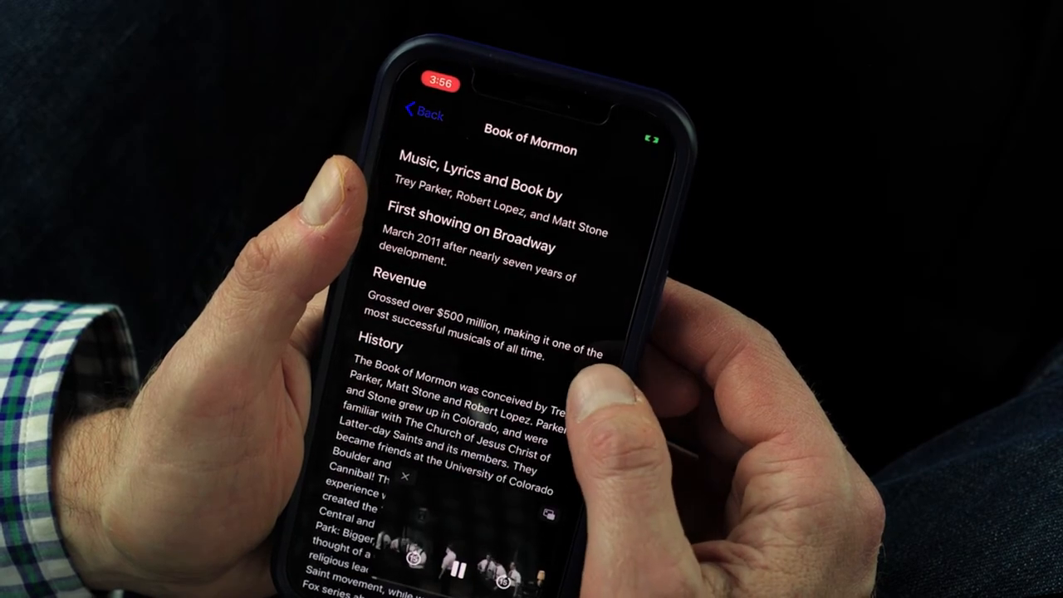
Scroll the Book of Mormon History text while the video keeps playing in picture-in-picture
{"action": "scroll", "scroll_direction": "down", "scroll_amount": 3}
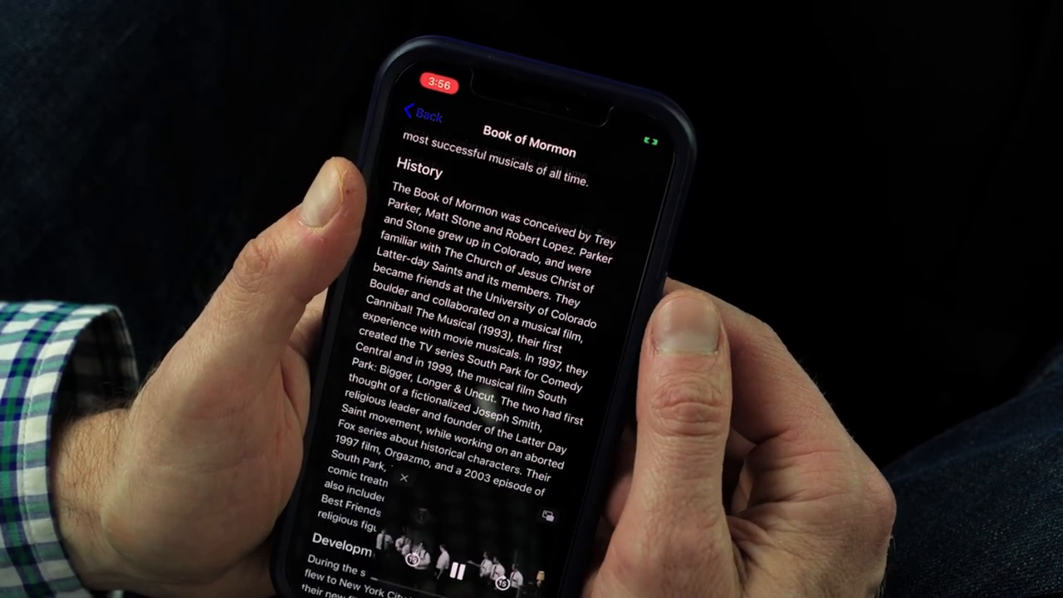
{"action": "scroll", "scroll_direction": "up", "scroll_amount": 3}
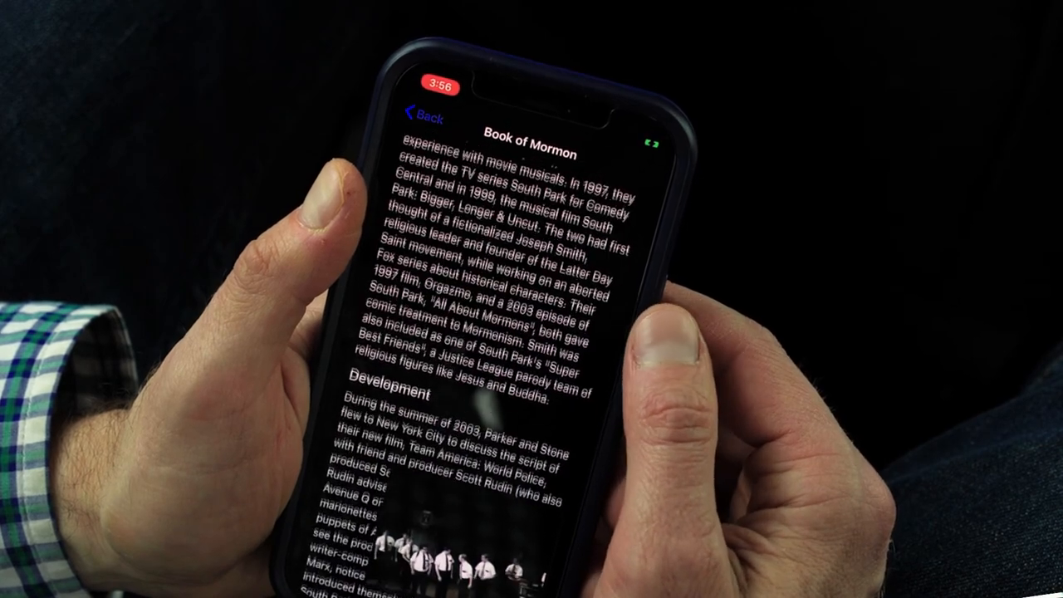
{"action": "scroll", "scroll_direction": "down", "scroll_amount": 3}
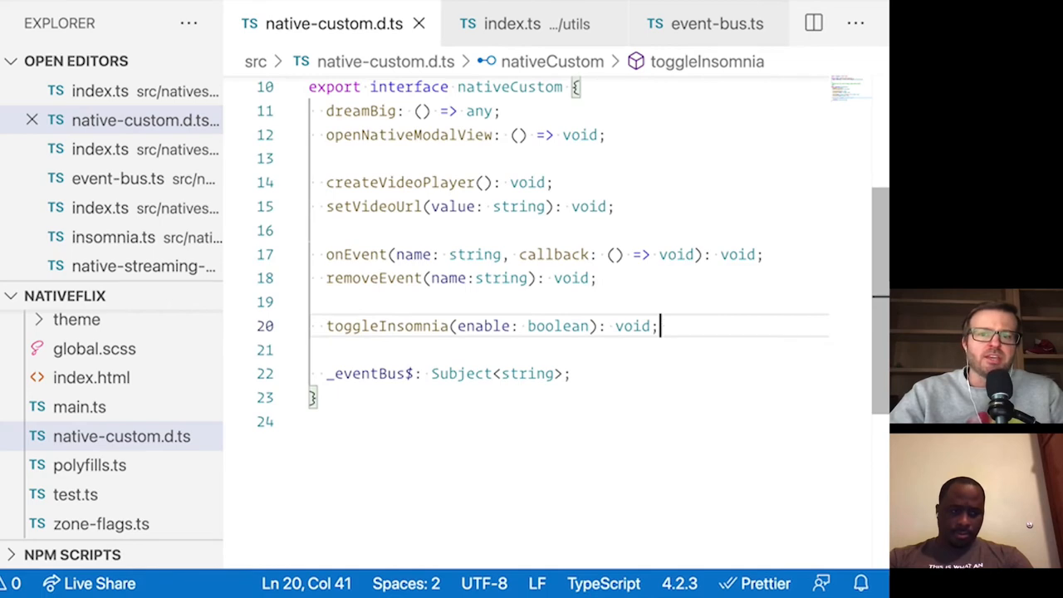
Declare toggleBatteryLevelListener(callback?: (level: number) => void) on nativeCustom and open battery-level.ts
{"action": "type", "text": "toggleBatteryLevelListener"}
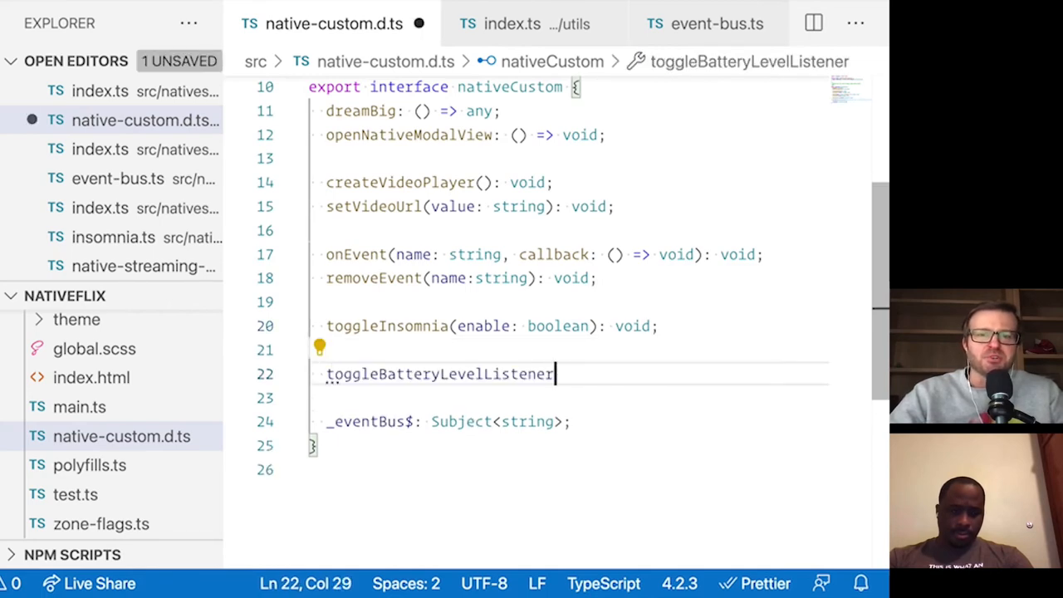
{"action": "type", "text": "(callback?"}
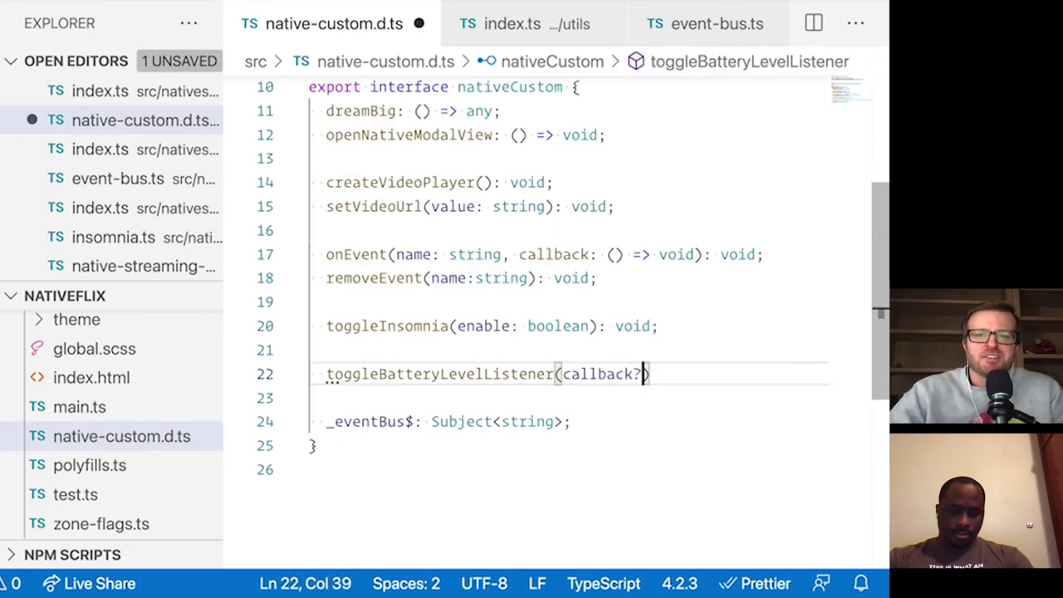
{"action": "type", "text": "(level: number"}
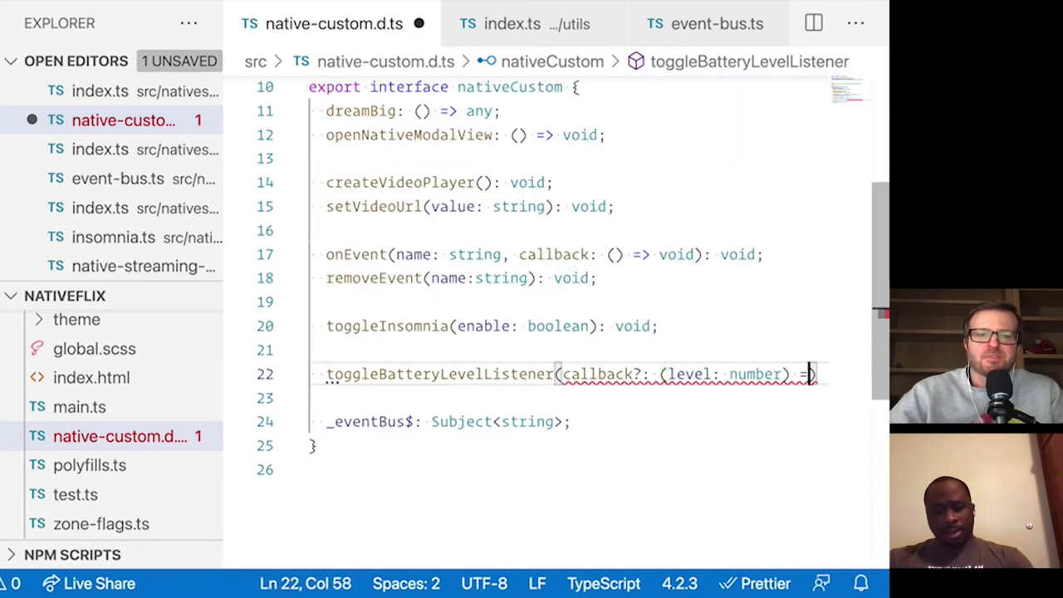
{"action": "left_click", "coordinate": [93, 295]}
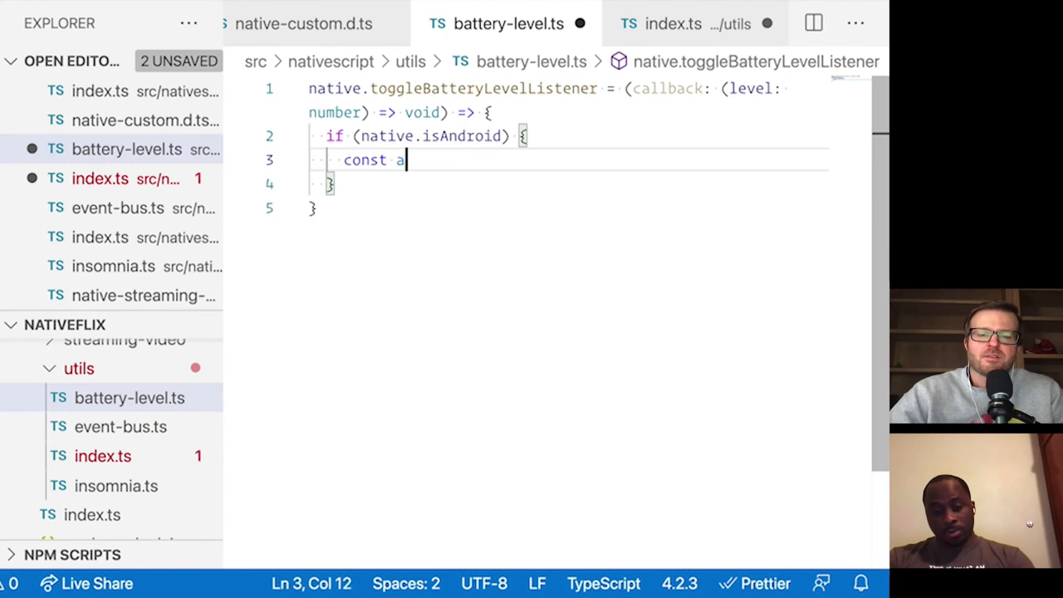
Start a constant for the intent action inside the native.isAndroid branch of toggleBatteryLevelListener
{"action": "type", "text": "ction ="}
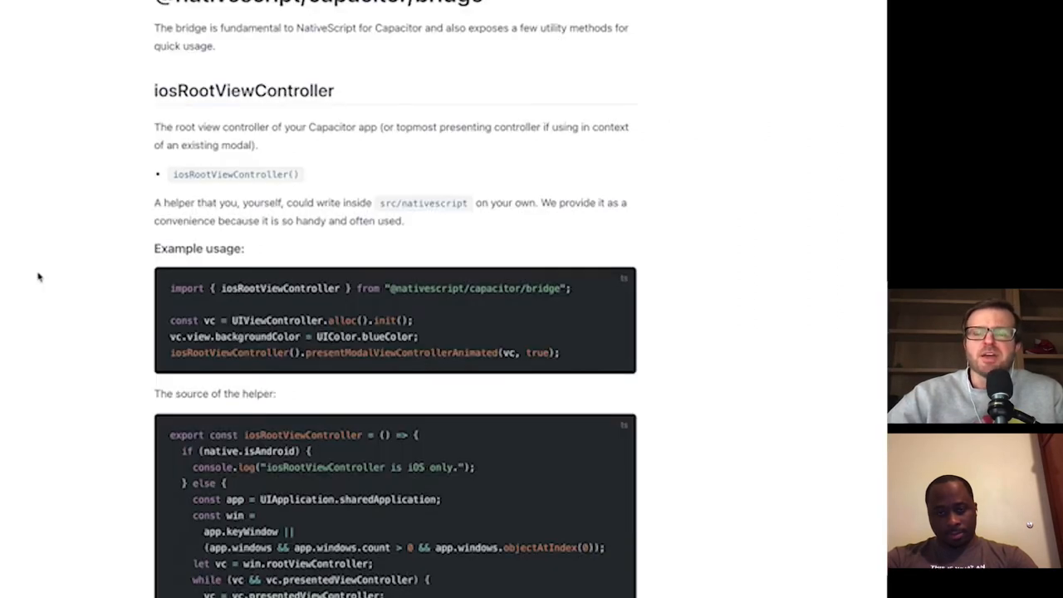
Scroll the bridge docs to the androidBroadcastReceiverRegister section and its example
{"action": "scroll", "scroll_direction": "down", "scroll_amount": 3}
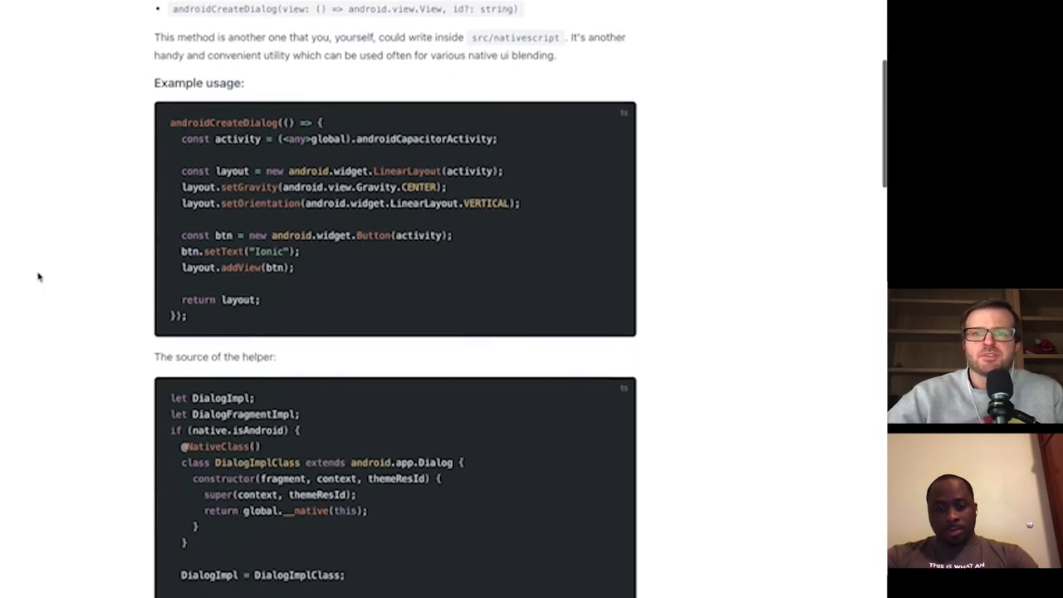
{"action": "scroll", "scroll_direction": "down", "scroll_amount": 3}
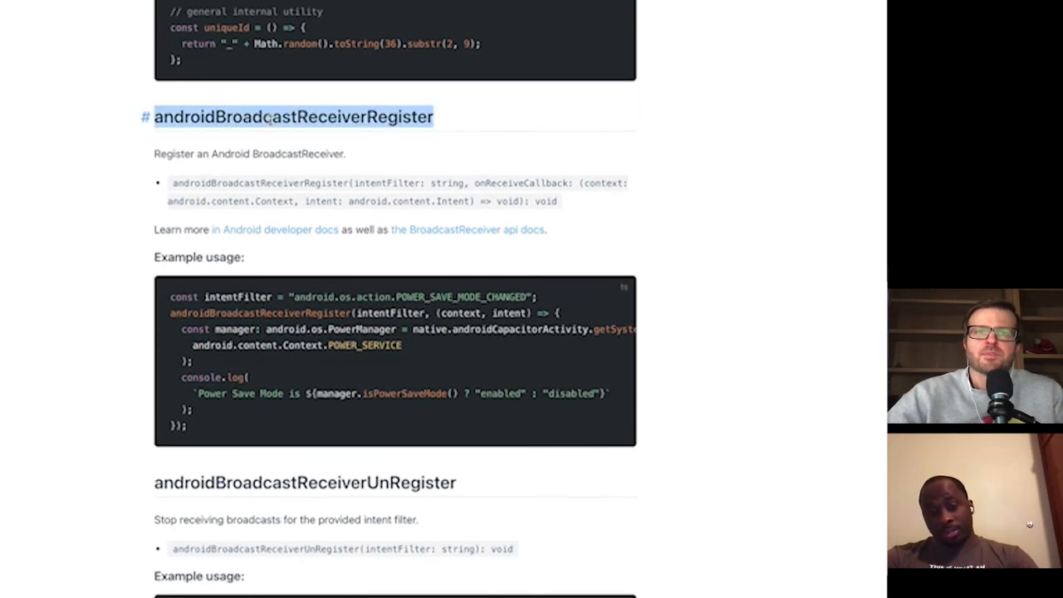
{"action": "scroll", "scroll_direction": "down", "scroll_amount": 3}
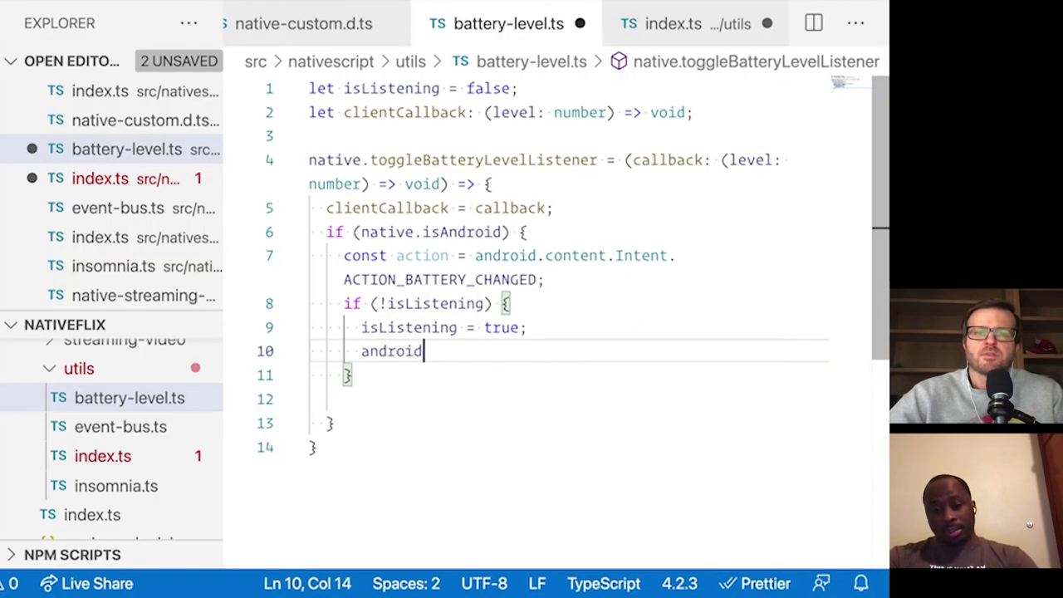
Register androidBroadcastReceiverRegister with ACTION_BATTERY_CHANGED and a (context, intent) callback computing level/scale
{"action": "type", "text": "BroadcastReceiverRegister"}
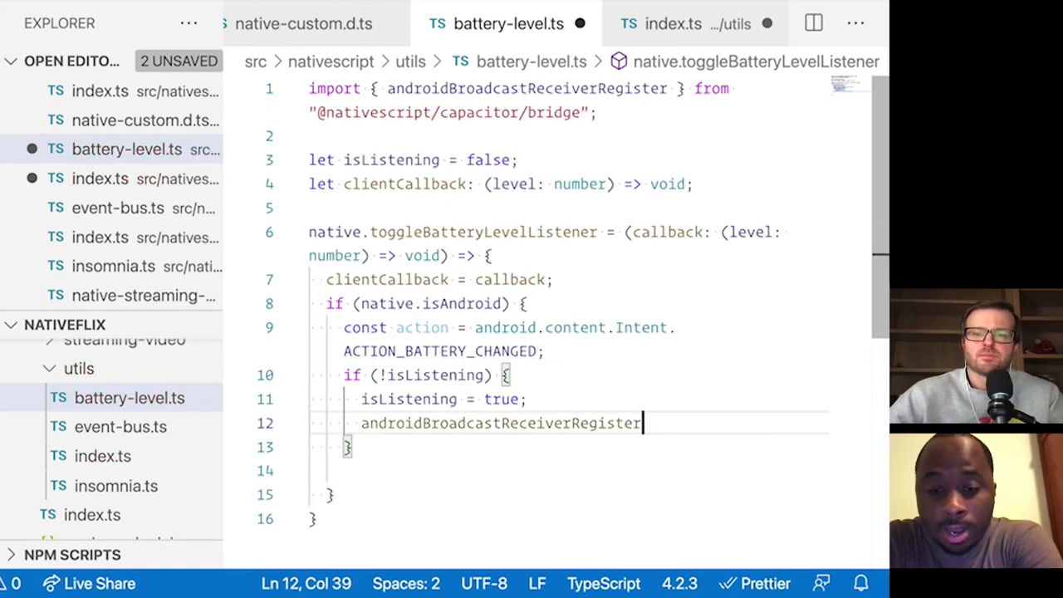
{"action": "type", "text": "(a"}
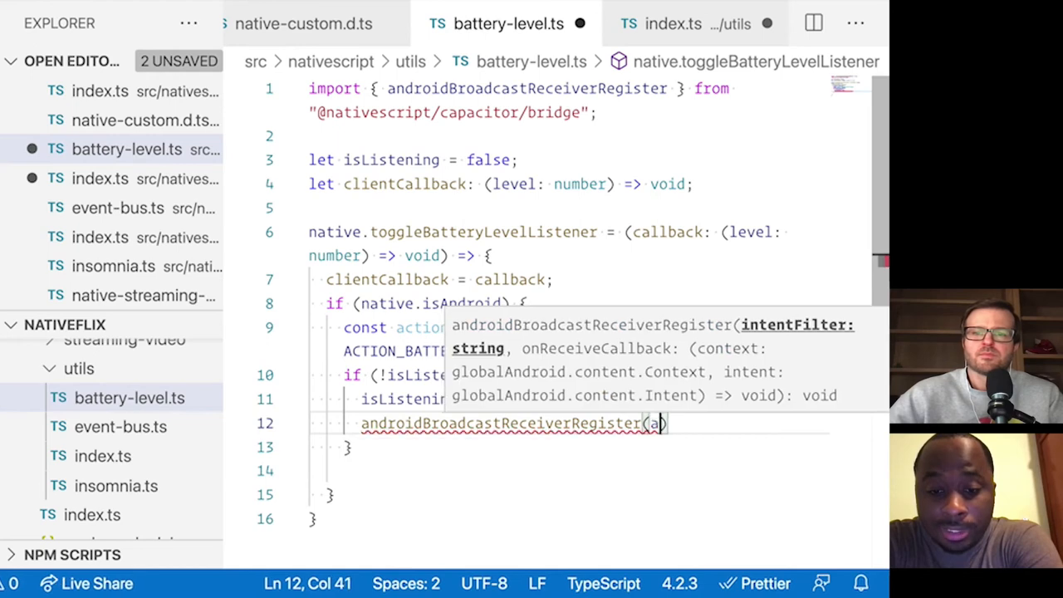
{"action": "type", "text": "action,"}
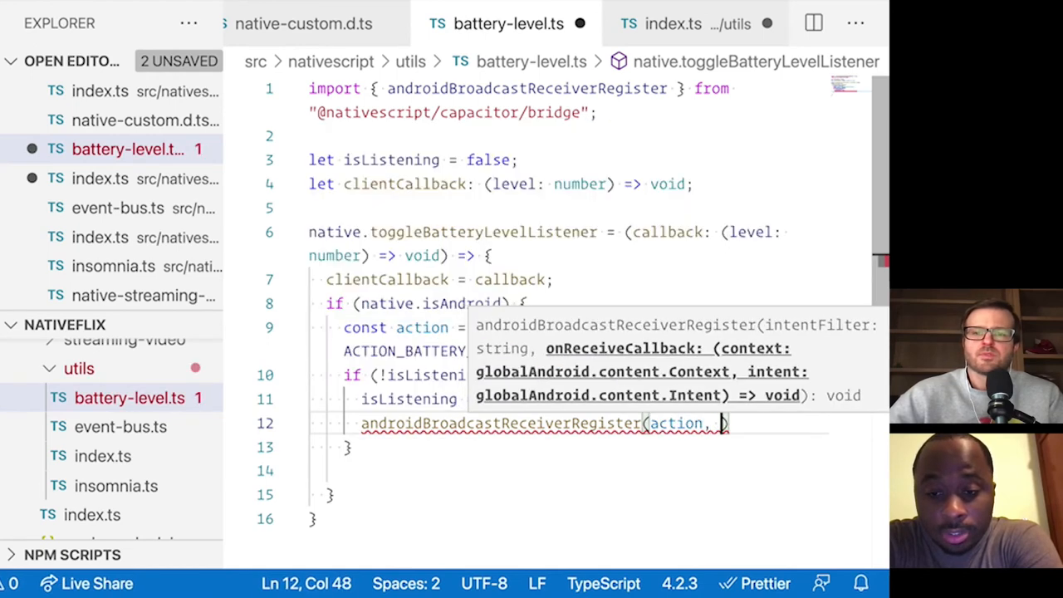
{"action": "type", "text": "(context, intent) => {"}
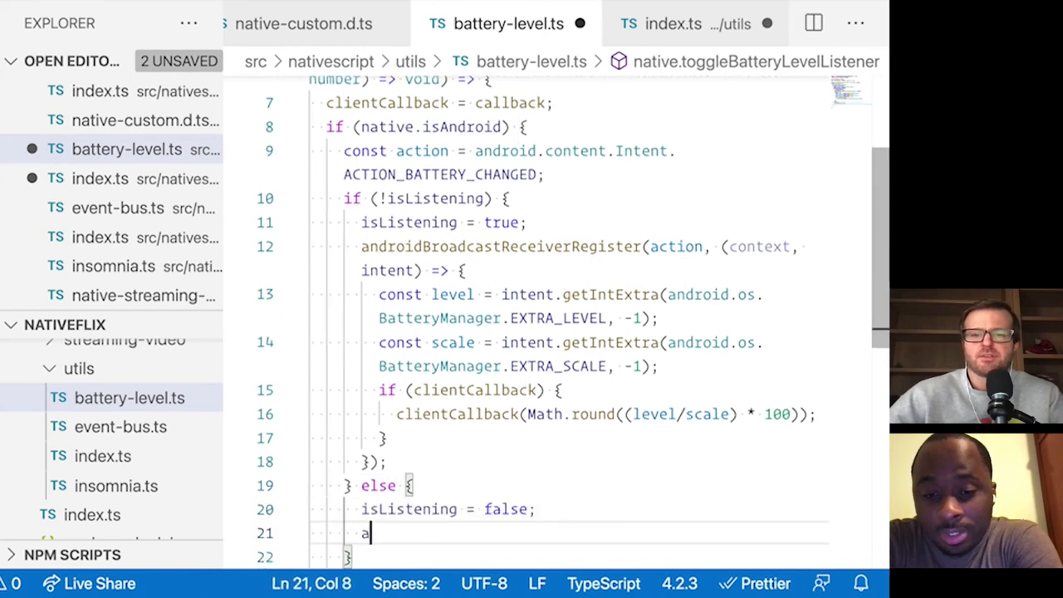
Call androidBroadcastReceiverUnRegister with the same action in the else branch
{"action": "type", "text": "ndroidbroadcastReceiverUnRegister("}
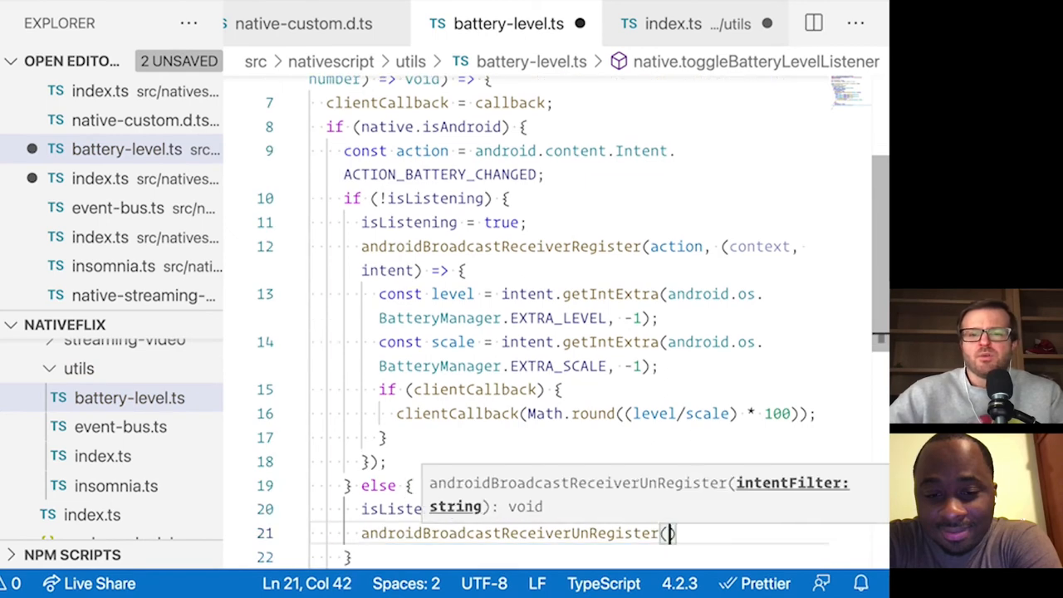
{"action": "type", "text": "action"}
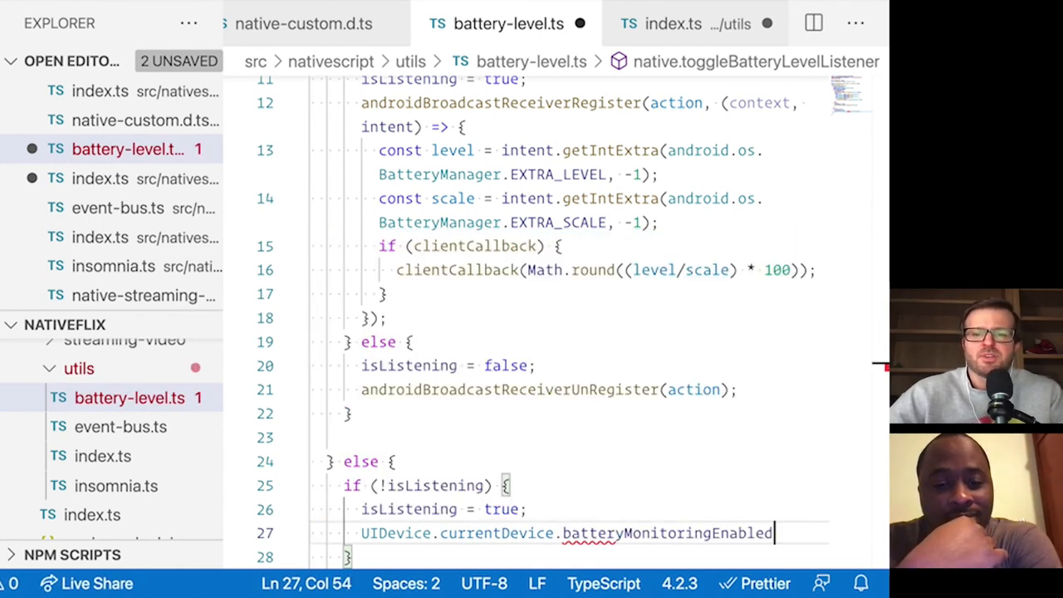
Enable batteryMonitoringEnabled and add an NSNotificationCenter.defaultCenter observer for UIDeviceBatteryLevelDidChangeNotification
{"action": "type", "text": "= true;"}
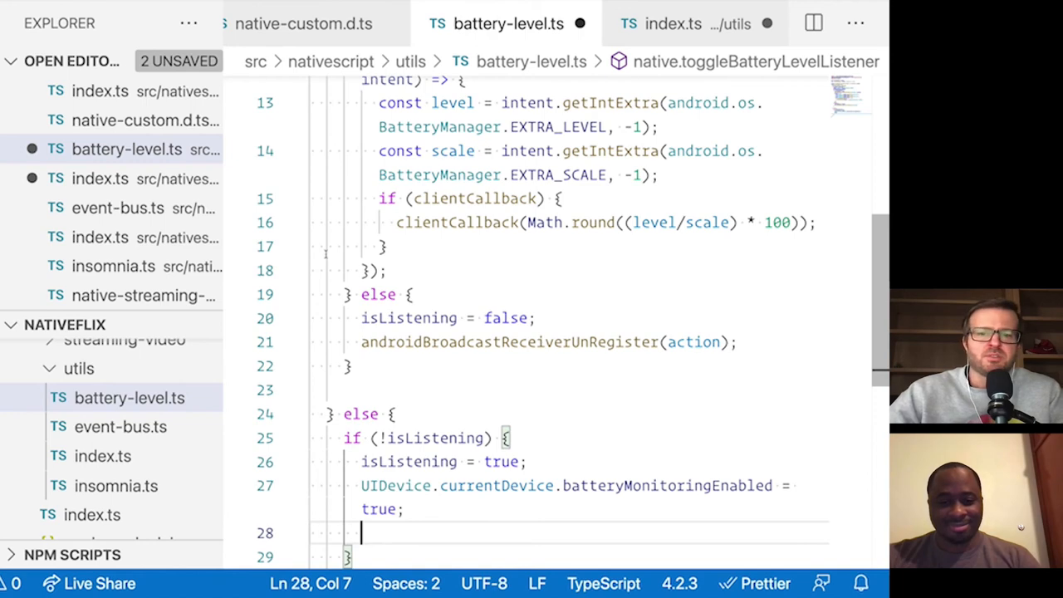
{"action": "type", "text": "observer = NSNotifi"}
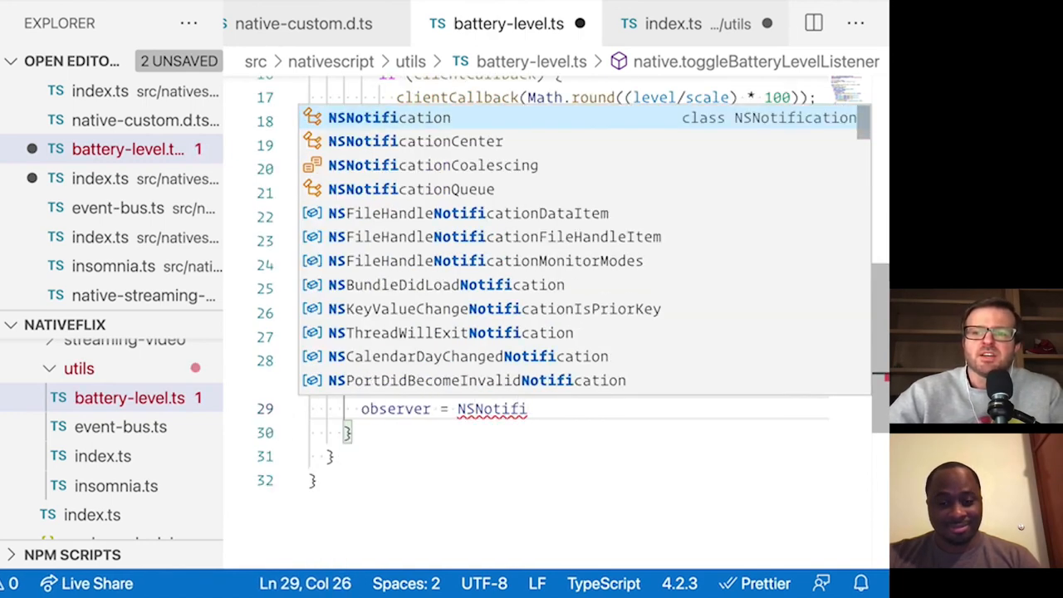
{"action": "left_click", "coordinate": [415, 139]}
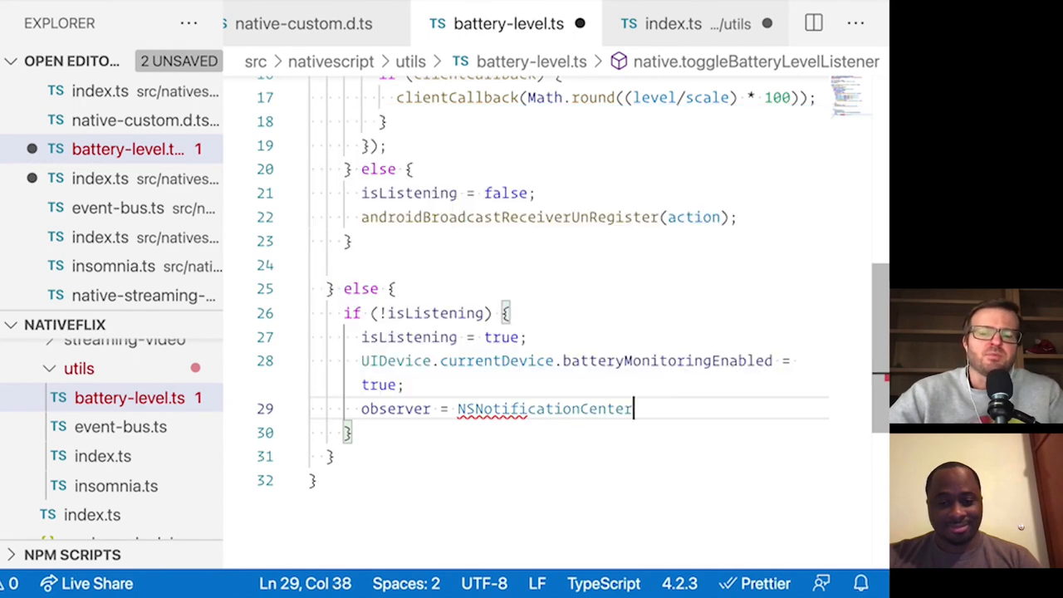
{"action": "type", "text": ".defaultCenter"}
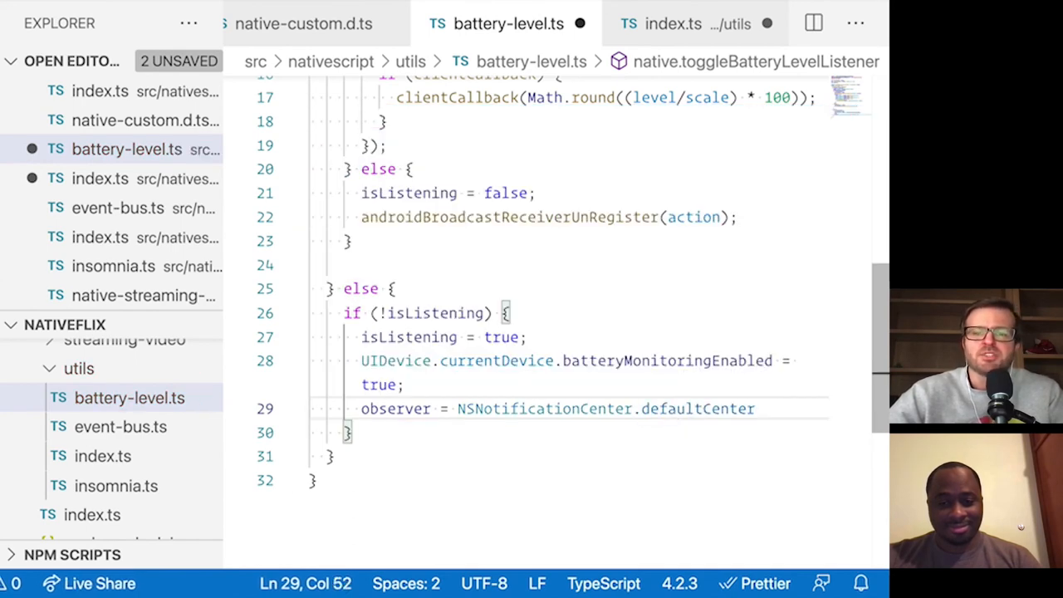
{"action": "type", "text": "."}
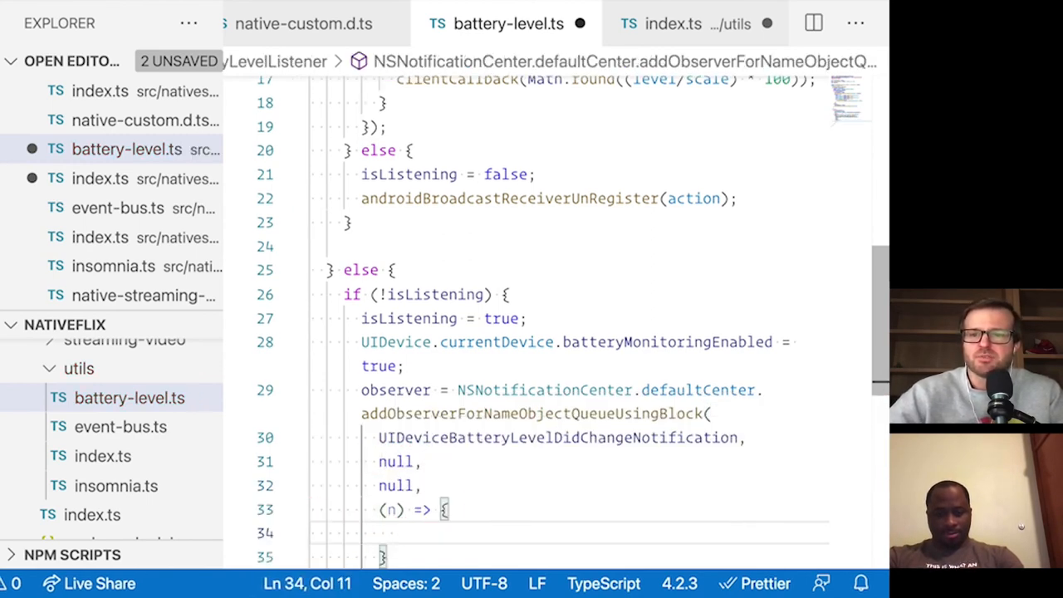
Begin the component's native call guard with 'if (clientCal'
{"action": "type", "text": "if (clientCal"}
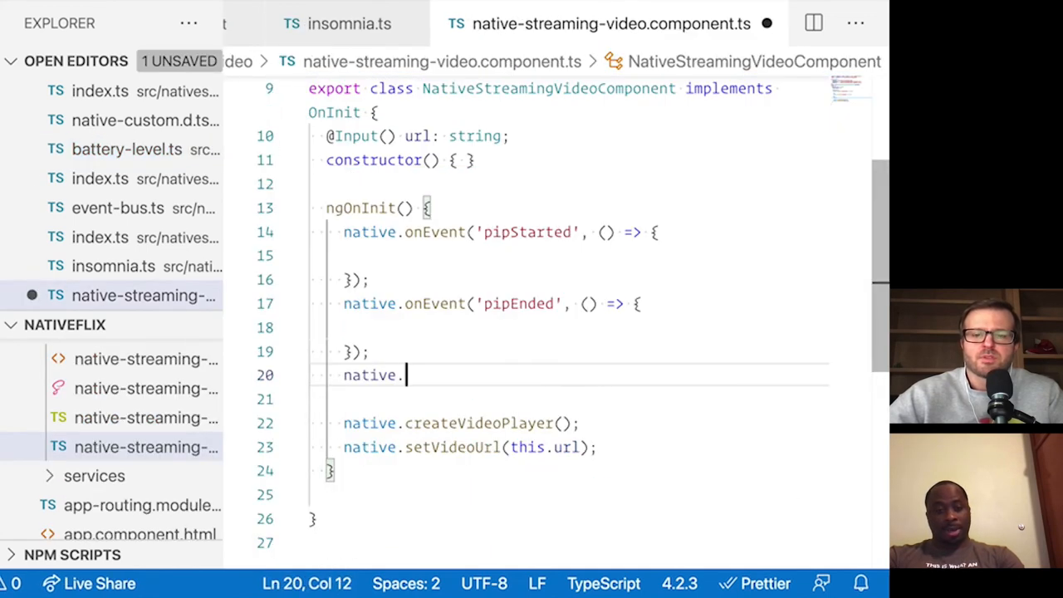
Call native.toggleBatteryLevelListener in ngOnInit, setting this.showLowBatteryNote = true when level < 8
{"action": "type", "text": "toggleBatteryLevelListener((level: number) => {"}
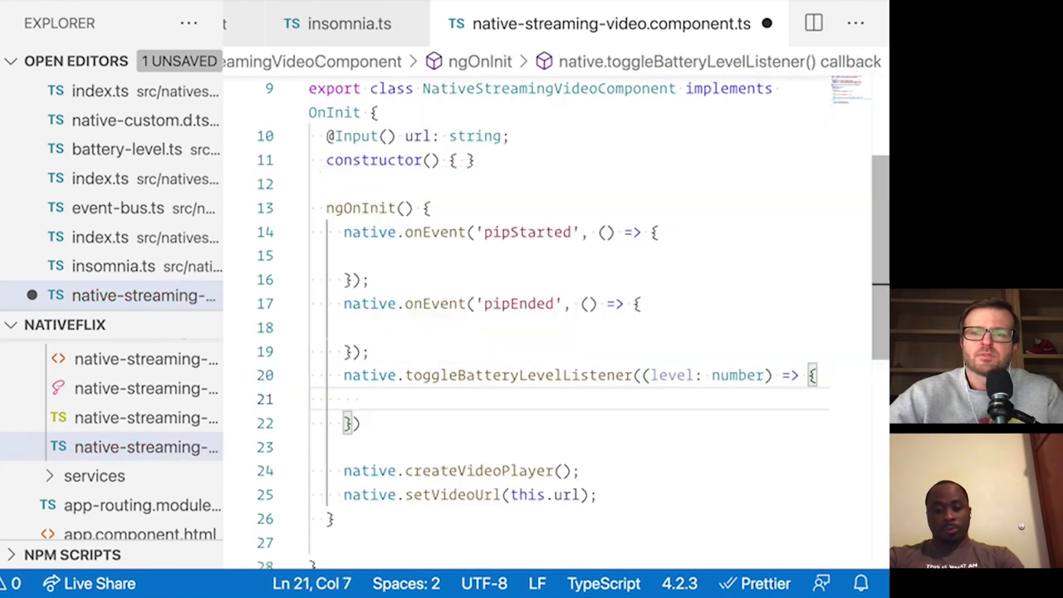
{"action": "type", "text": "if (level <"}
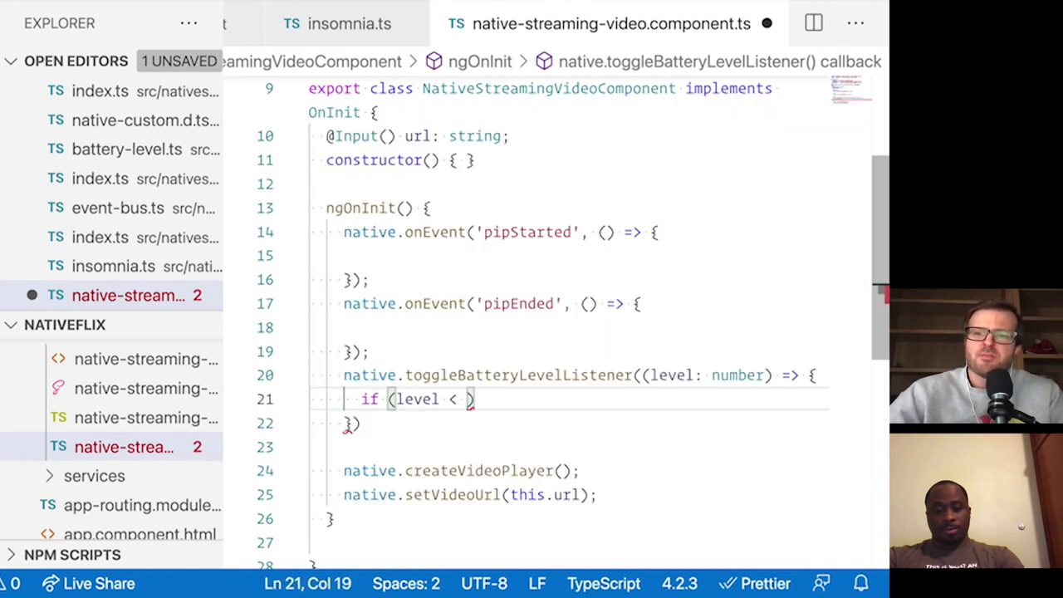
{"action": "type", "text": "8"}
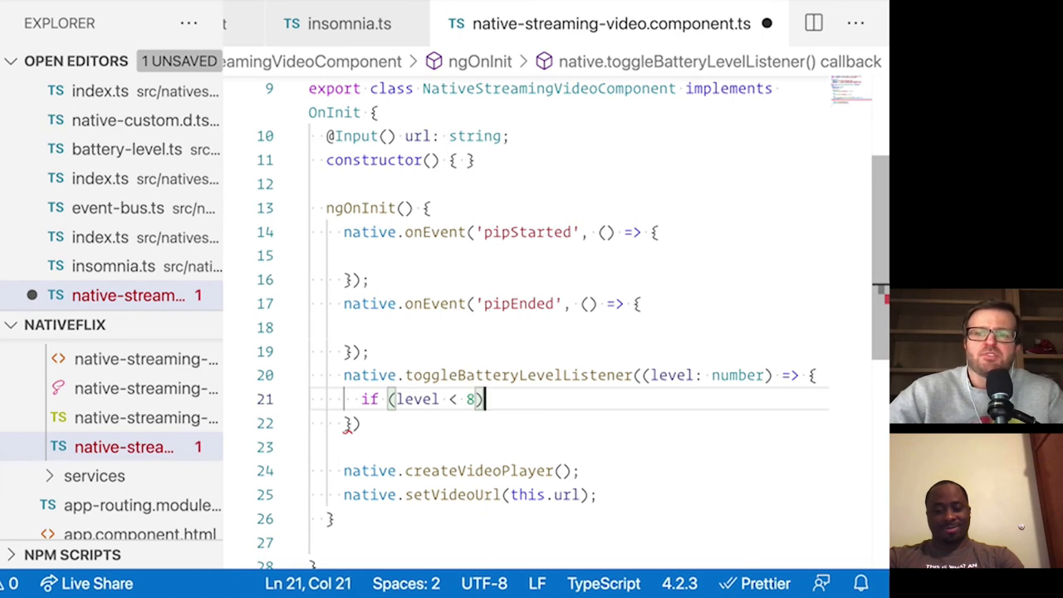
{"action": "type", "text": "this.showLowBatteryNote = true;"}
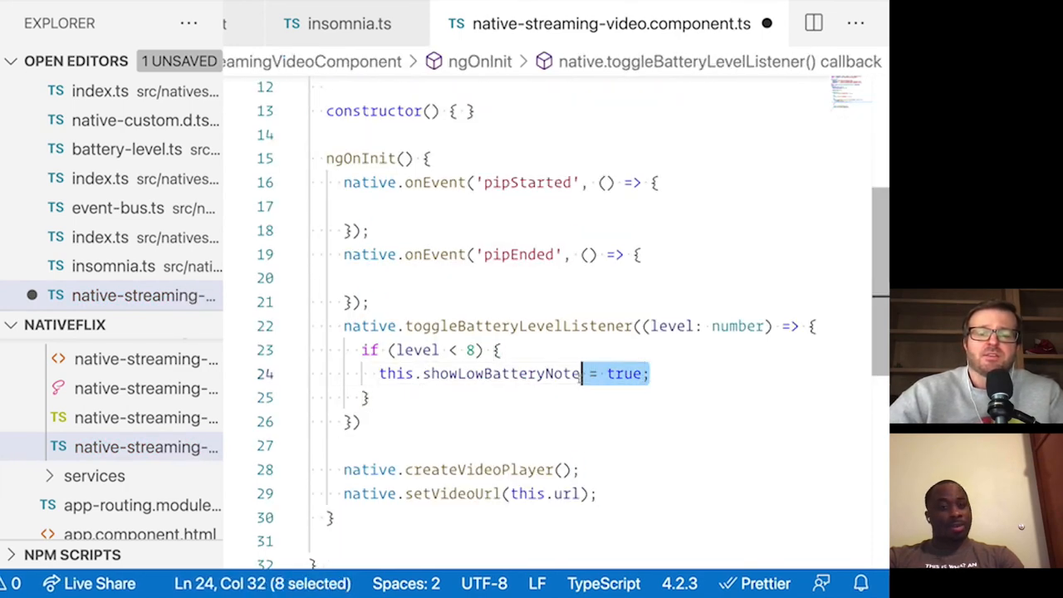
{"action": "left_click", "coordinate": [649, 373]}
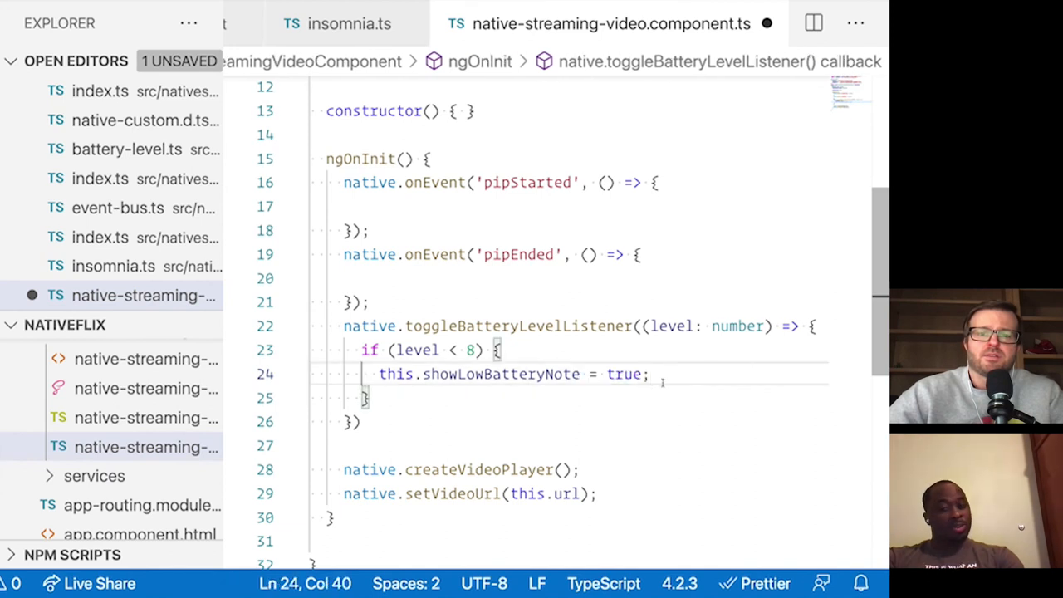